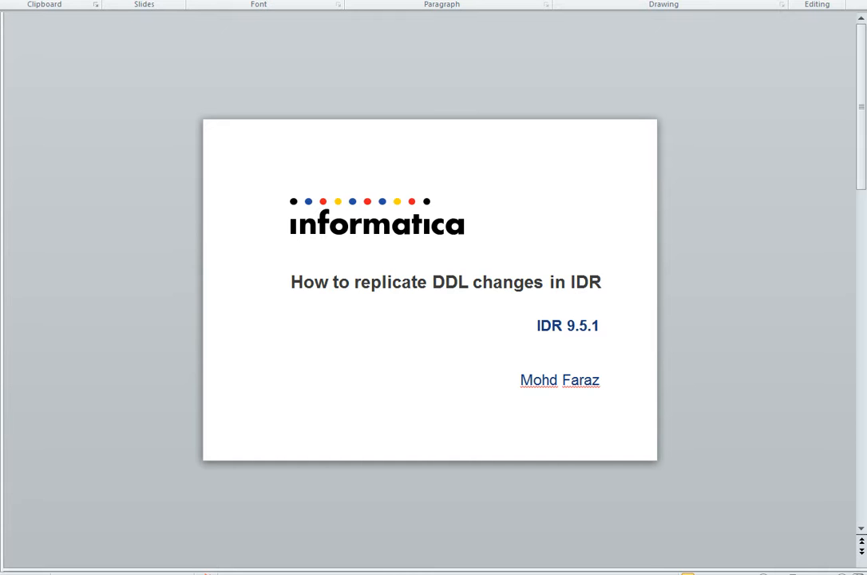
- Advance past the title slide 'How to replicate DDL changes in IDR' to the replication console
{"action": "scroll", "scroll_direction": "down", "scroll_amount": 3}
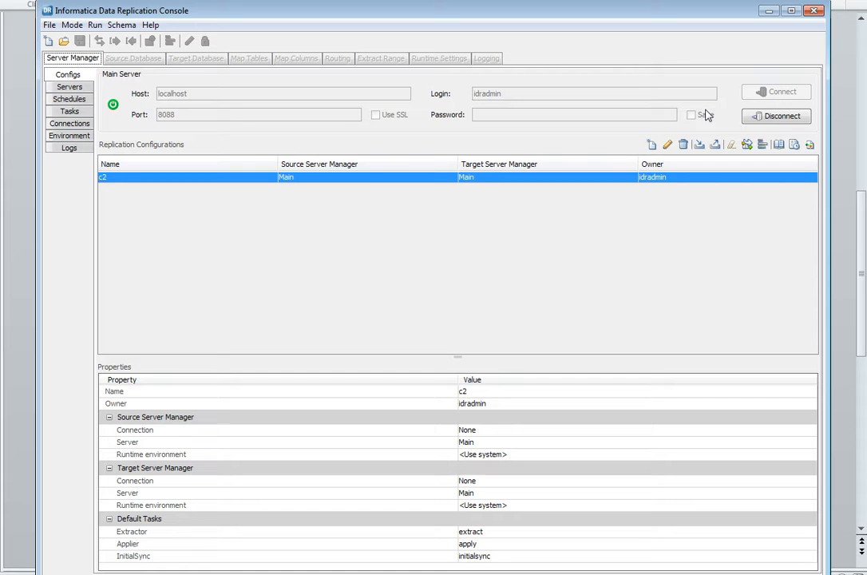
- Reconnect to the Main server and create a new configuration named config_01
{"action": "left_click", "coordinate": [776, 115]}
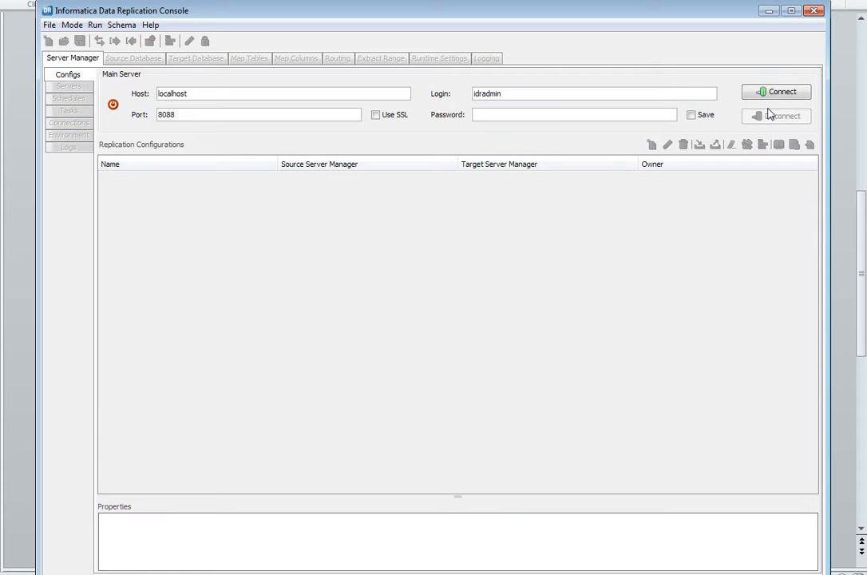
{"action": "left_click", "coordinate": [776, 91]}
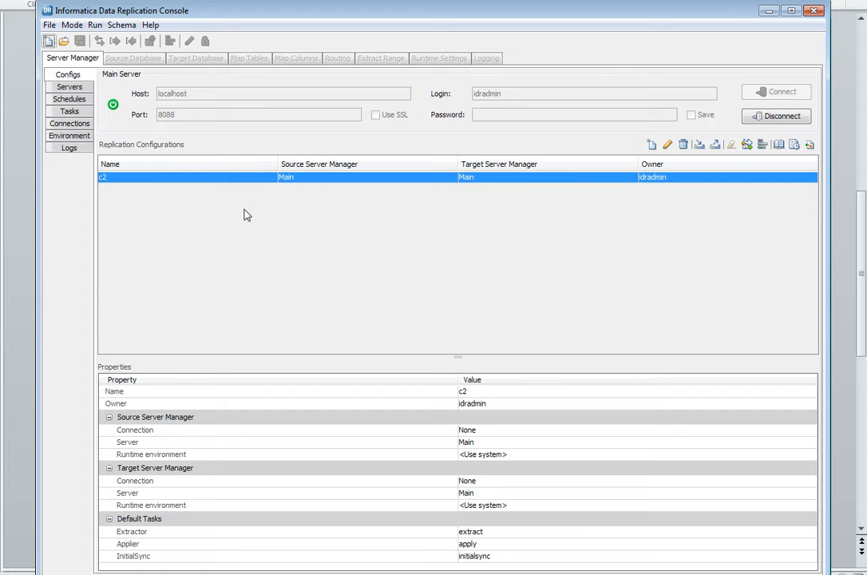
{"action": "mouse_move", "coordinate": [647, 197]}
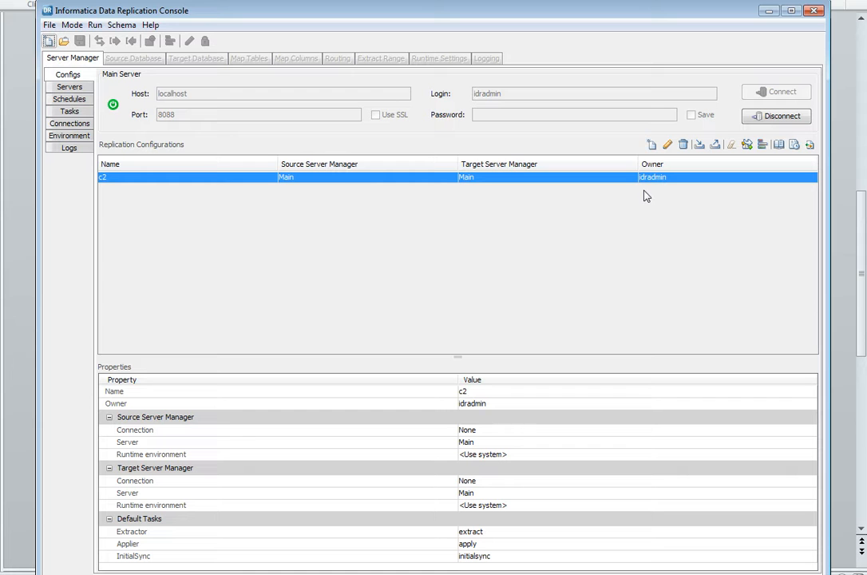
{"action": "left_click", "coordinate": [651, 144]}
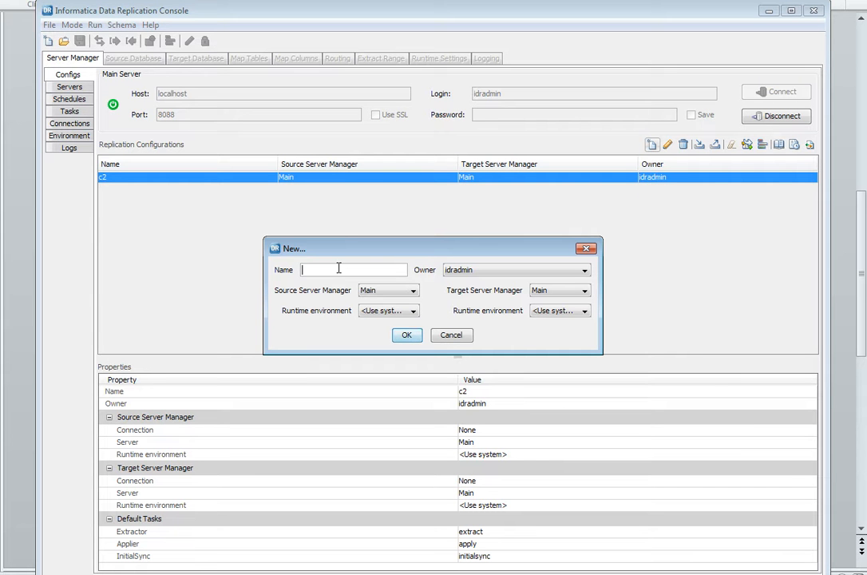
{"action": "type", "text": "config_0"}
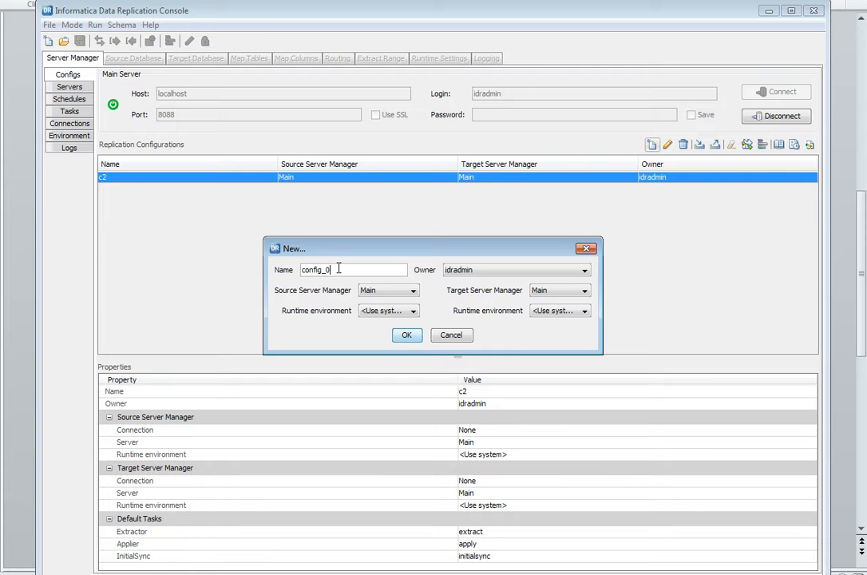
{"action": "left_click", "coordinate": [405, 335]}
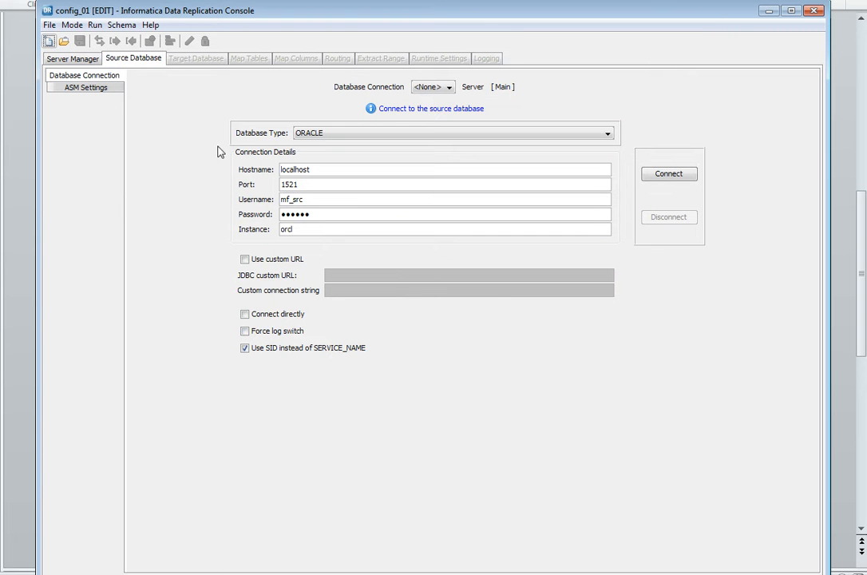
- Connect the mf_src source and mf_tgt target Oracle databases, reaching the Map Tables view
{"action": "left_click", "coordinate": [451, 132]}
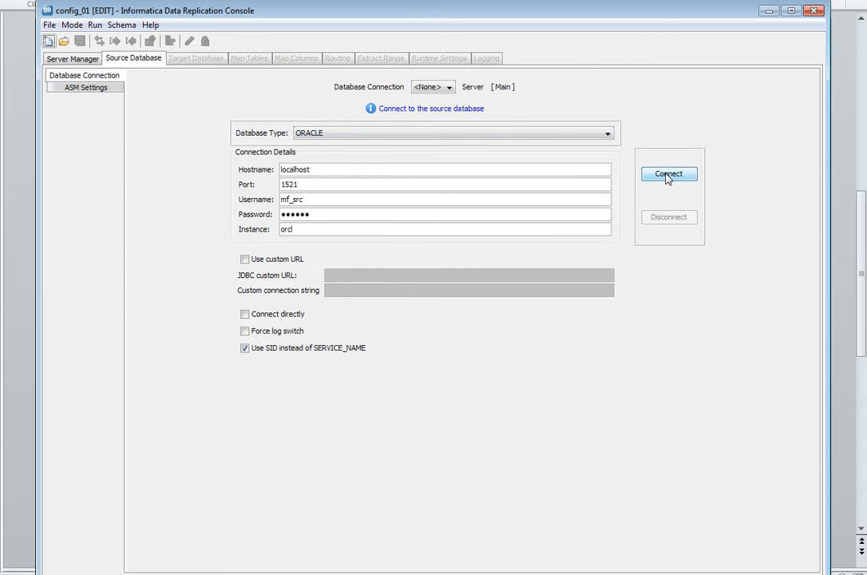
{"action": "left_click", "coordinate": [196, 57]}
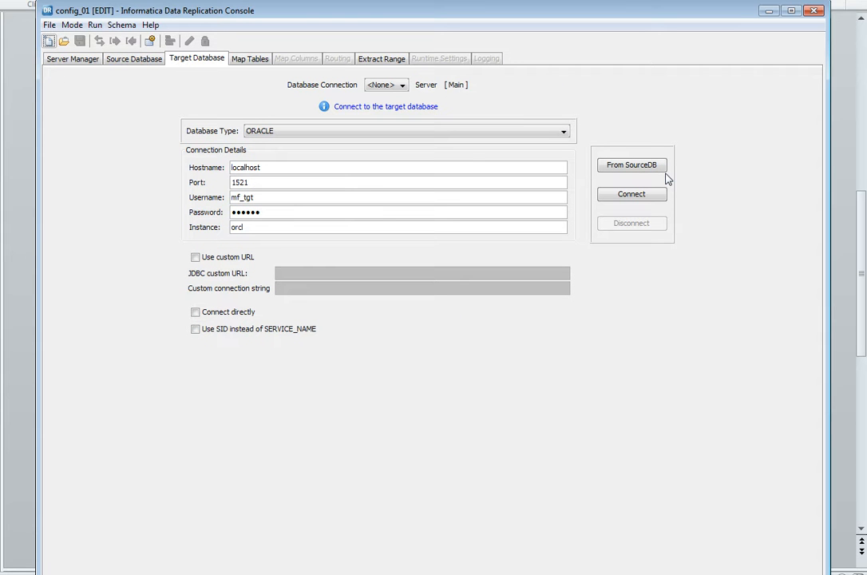
{"action": "mouse_move", "coordinate": [190, 144]}
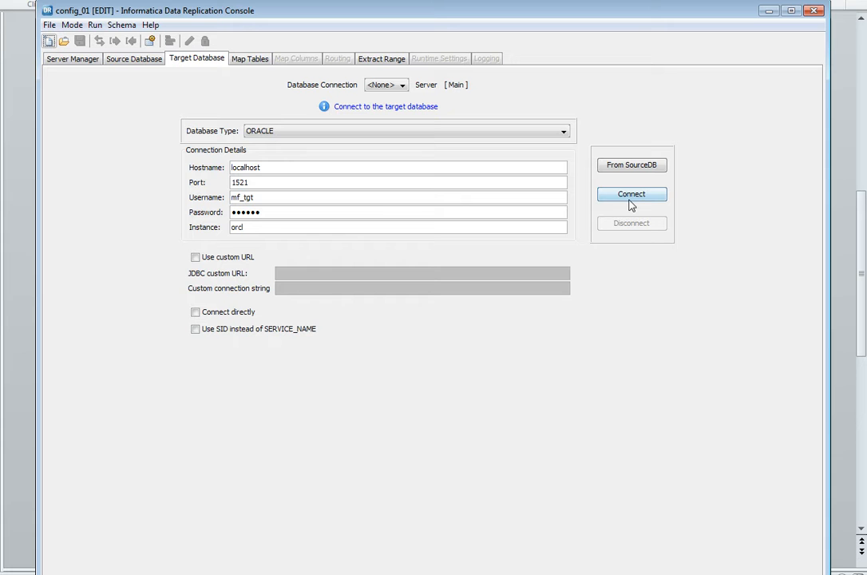
{"action": "mouse_move", "coordinate": [632, 202]}
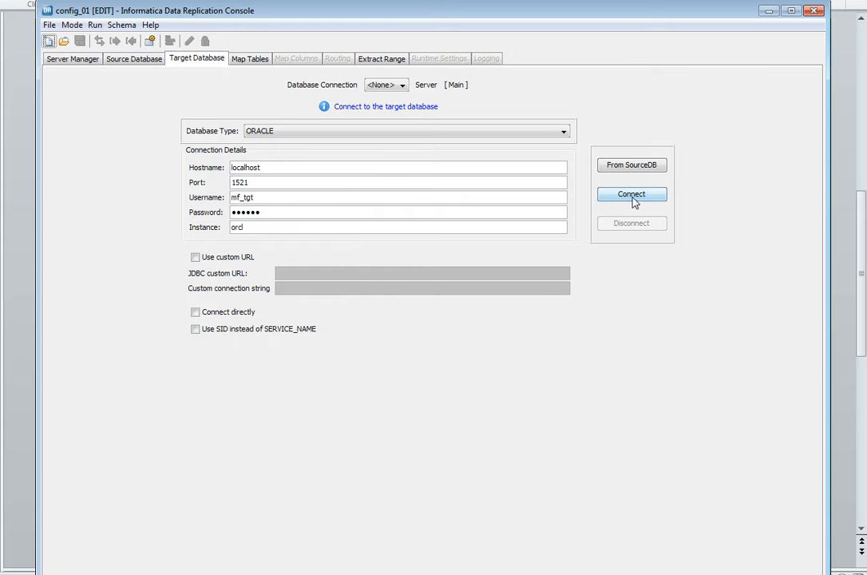
{"action": "left_click", "coordinate": [249, 57]}
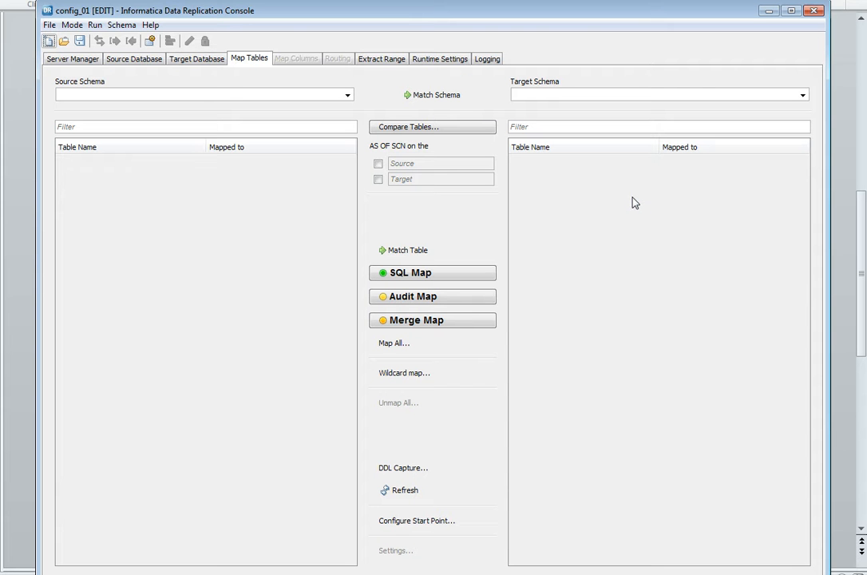
{"action": "mouse_move", "coordinate": [115, 38]}
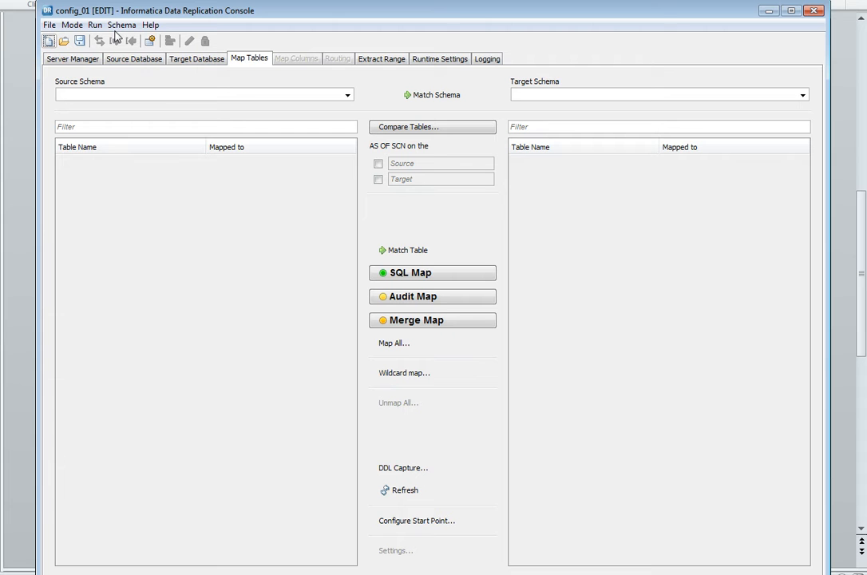
{"action": "mouse_move", "coordinate": [731, 359]}
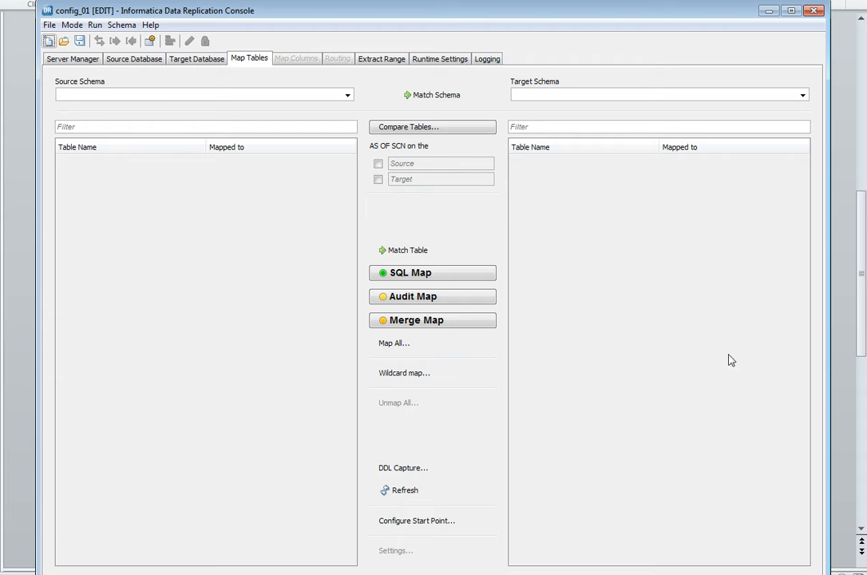
- Start a new DDL capture schema replication pair with MF_SRC as the source schema
{"action": "left_click", "coordinate": [402, 468]}
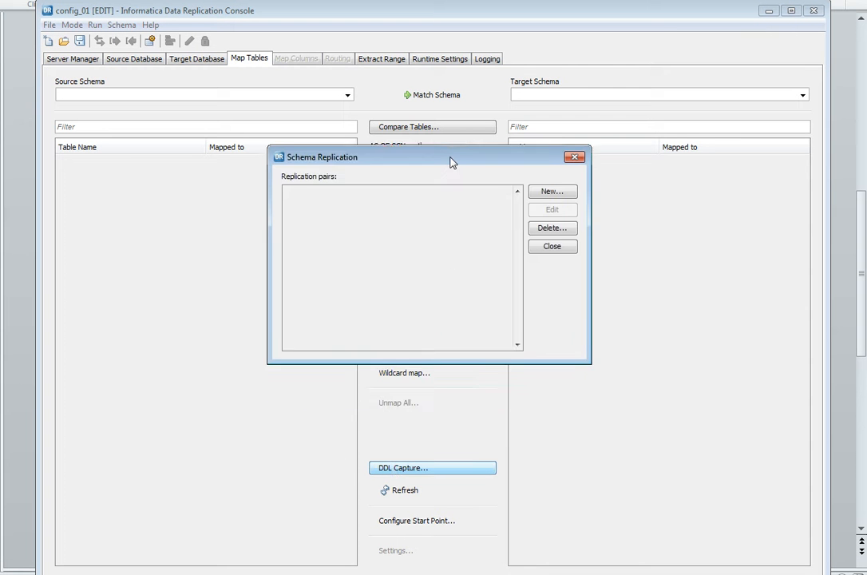
{"action": "left_click_drag", "start_coordinate": [454, 157], "coordinate": [323, 107]}
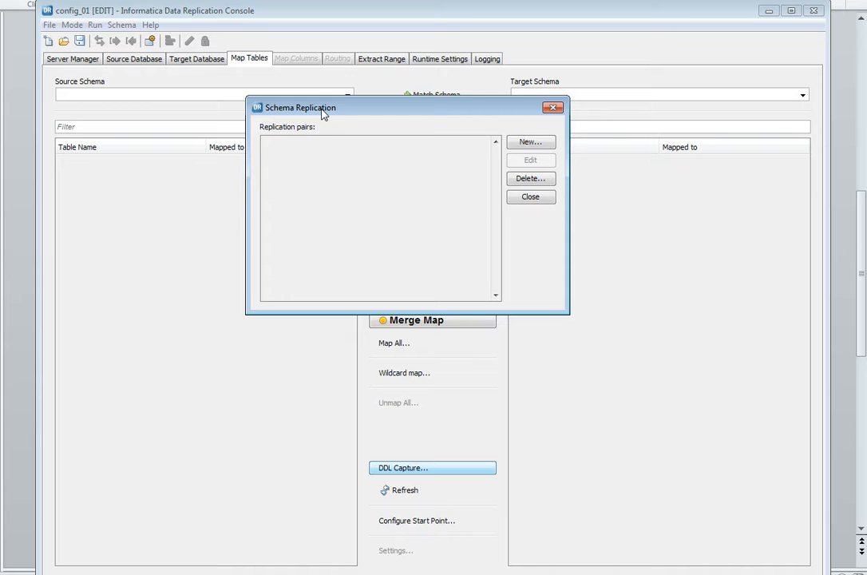
{"action": "left_click", "coordinate": [530, 140]}
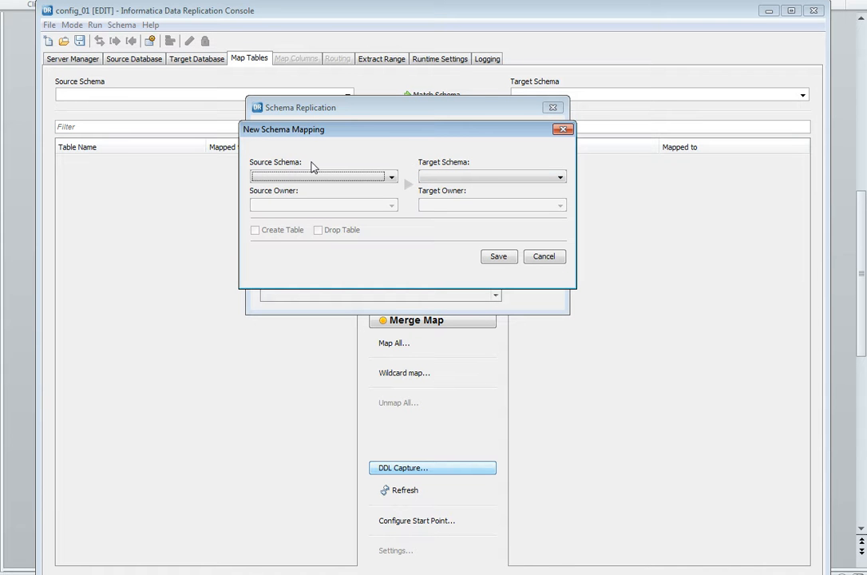
{"action": "left_click", "coordinate": [389, 175]}
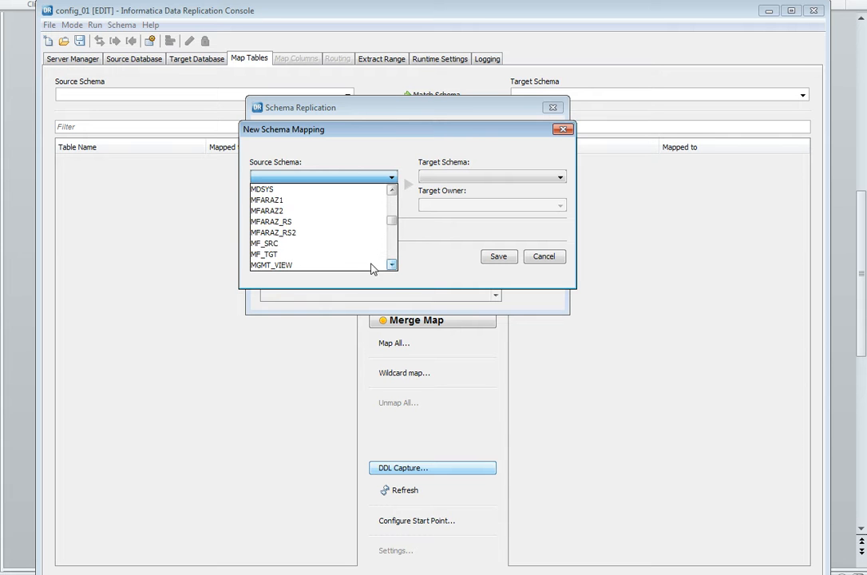
{"action": "left_click", "coordinate": [263, 243]}
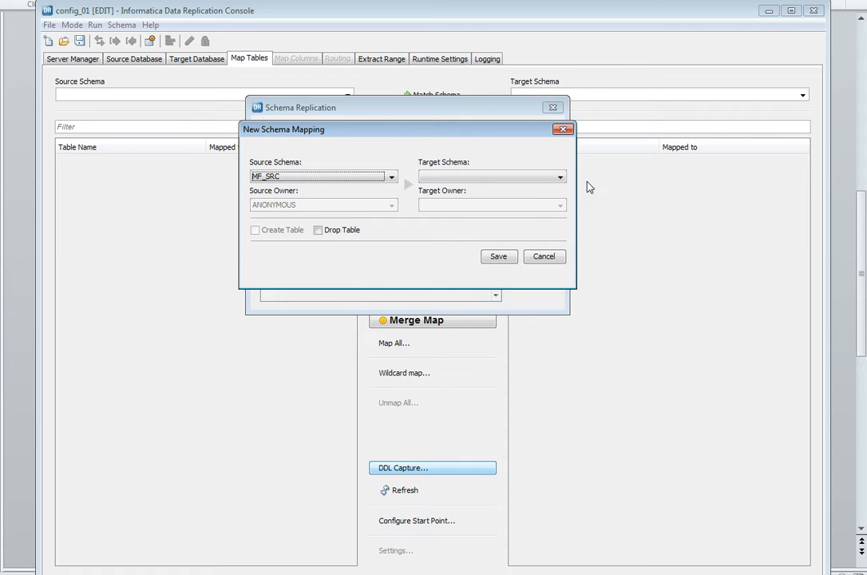
- Set MF_TGT as the target schema, enable Create Table replication, save the pair and close the window
{"action": "left_click", "coordinate": [558, 176]}
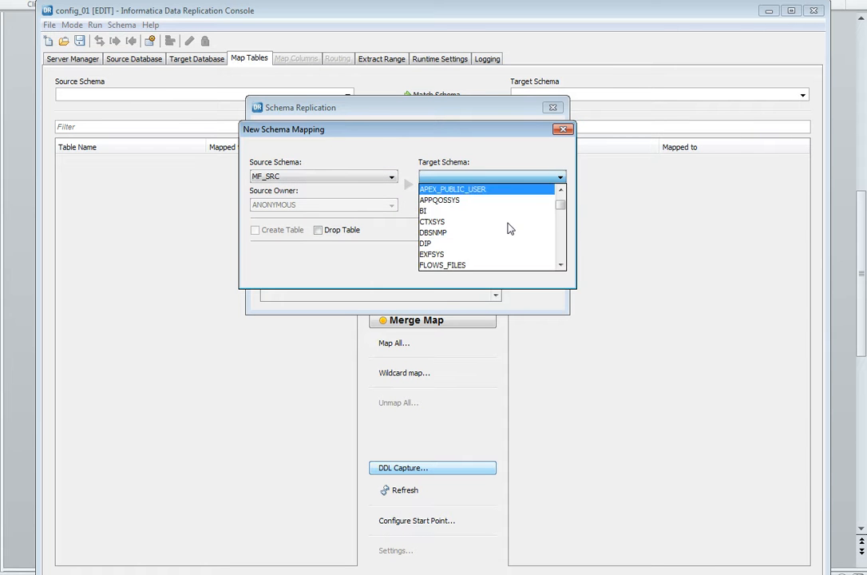
{"action": "scroll", "scroll_direction": "down", "scroll_amount": 3}
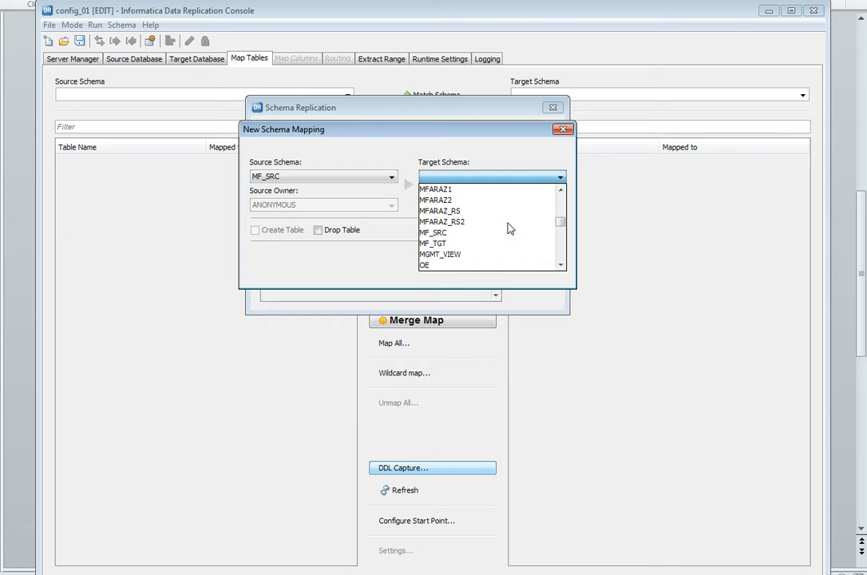
{"action": "left_click", "coordinate": [432, 242]}
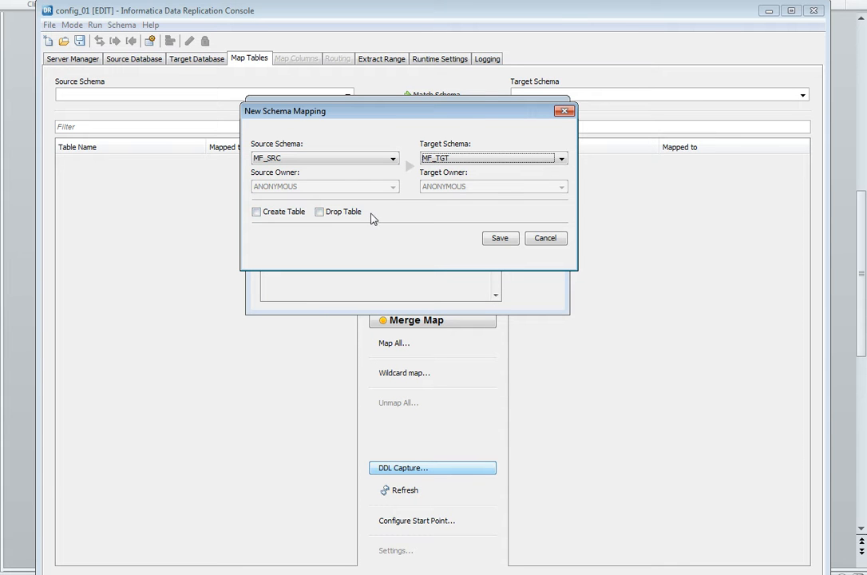
{"action": "mouse_move", "coordinate": [371, 210]}
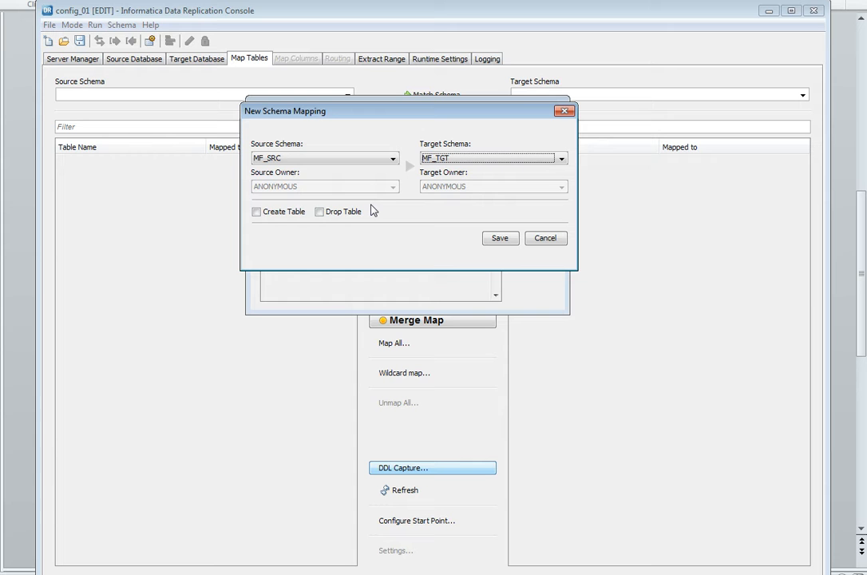
{"action": "left_click", "coordinate": [255, 211]}
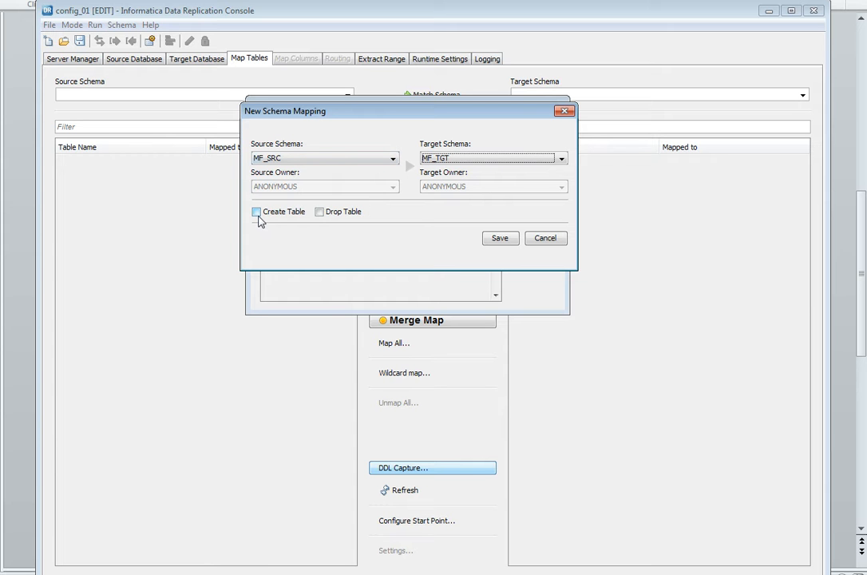
{"action": "left_click", "coordinate": [255, 211]}
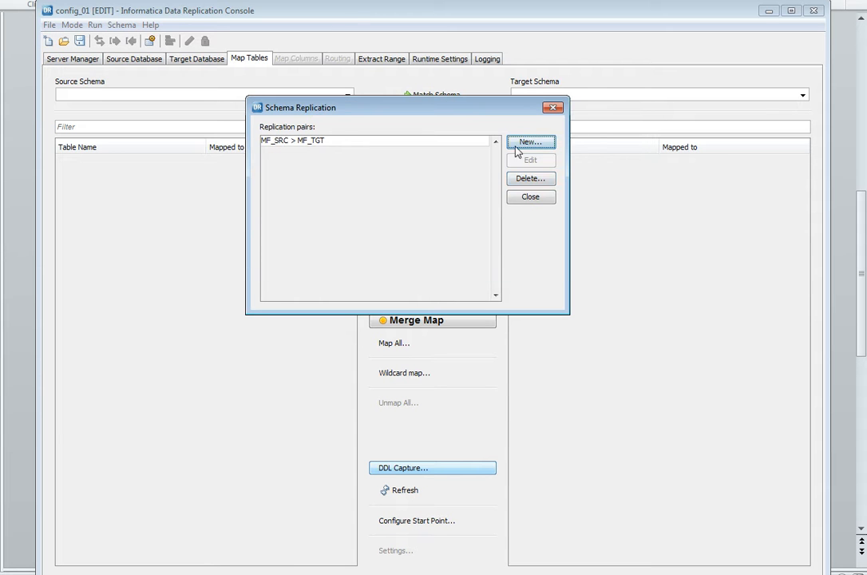
{"action": "left_click", "coordinate": [530, 196]}
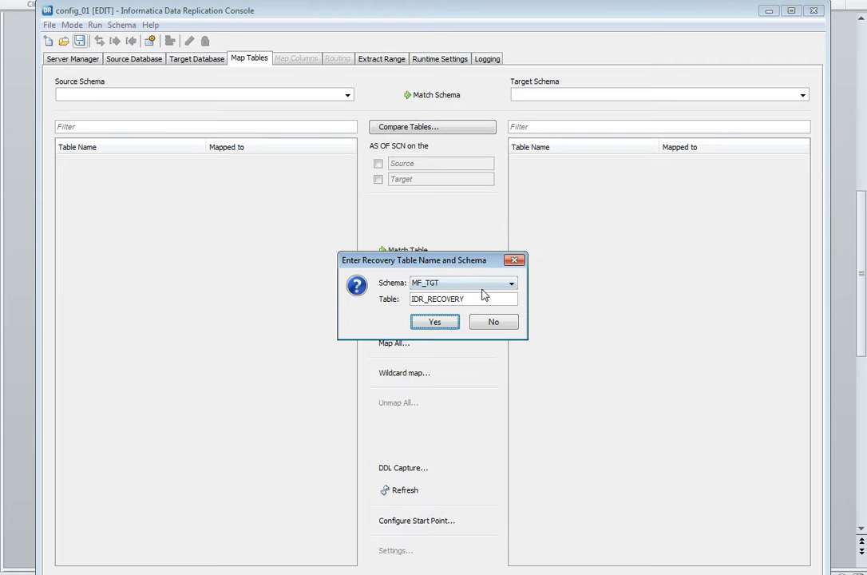
- Accept the IDR_RECOVERY recovery table in schema MF_TGT
{"action": "left_click_drag", "start_coordinate": [415, 258], "coordinate": [391, 144]}
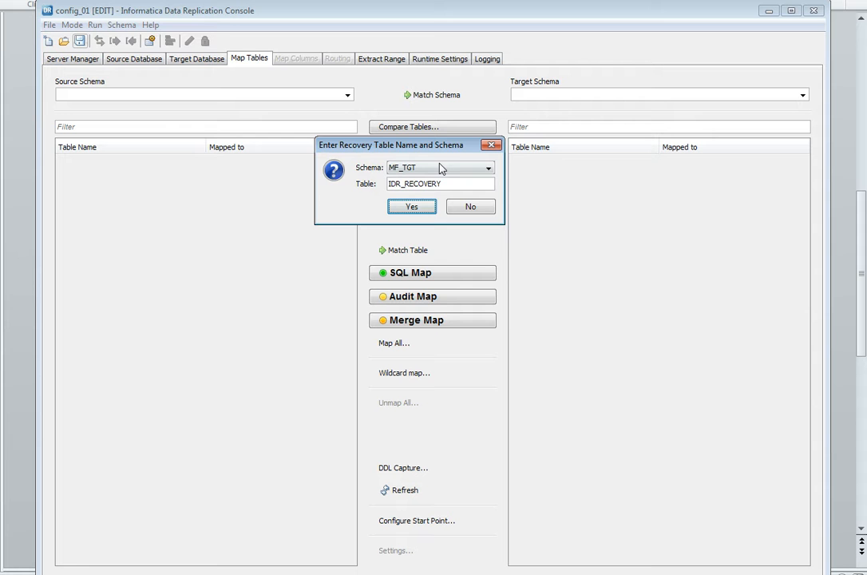
{"action": "left_click", "coordinate": [412, 206]}
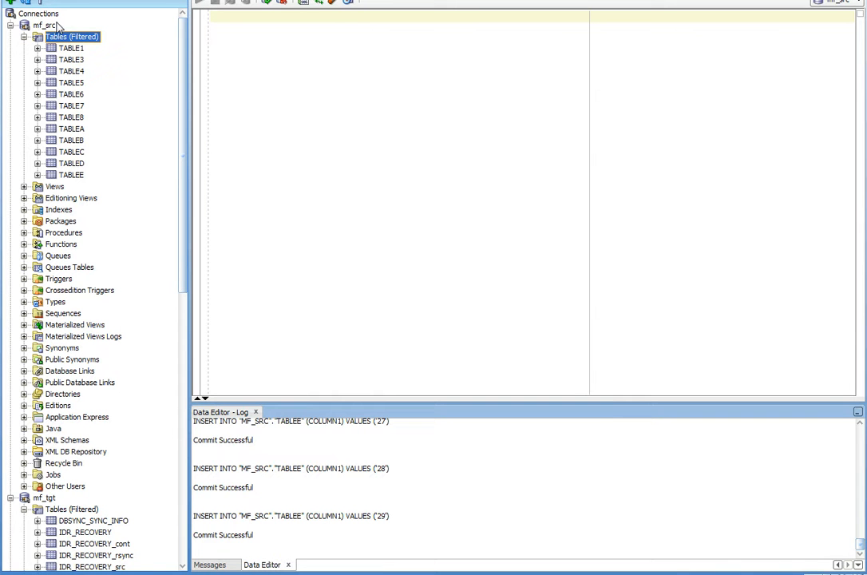
- Create TABLE_01 under mf_src with COLUMN1 NUMBER and COLUMN2 VARCHAR2(20)
{"action": "right_click", "coordinate": [72, 37]}
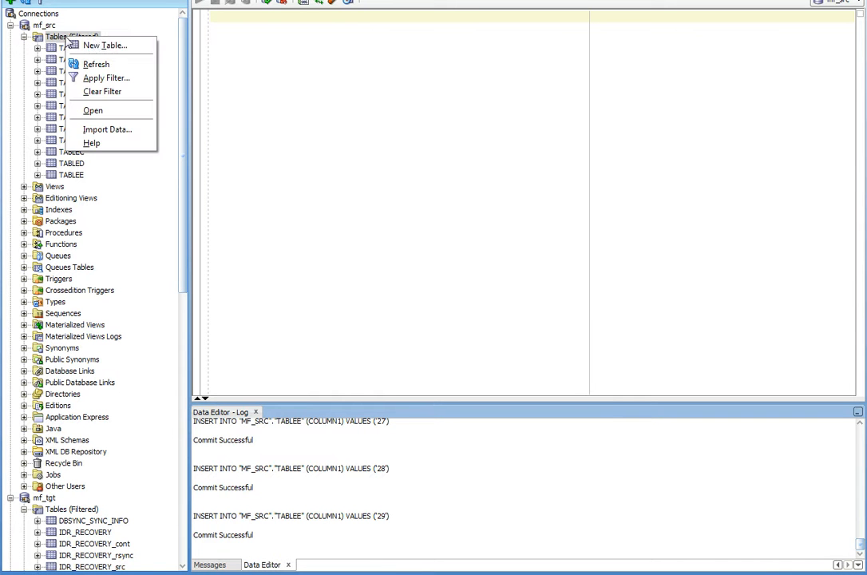
{"action": "left_click", "coordinate": [104, 44]}
{"action": "type", "text": "TABLE_01"}
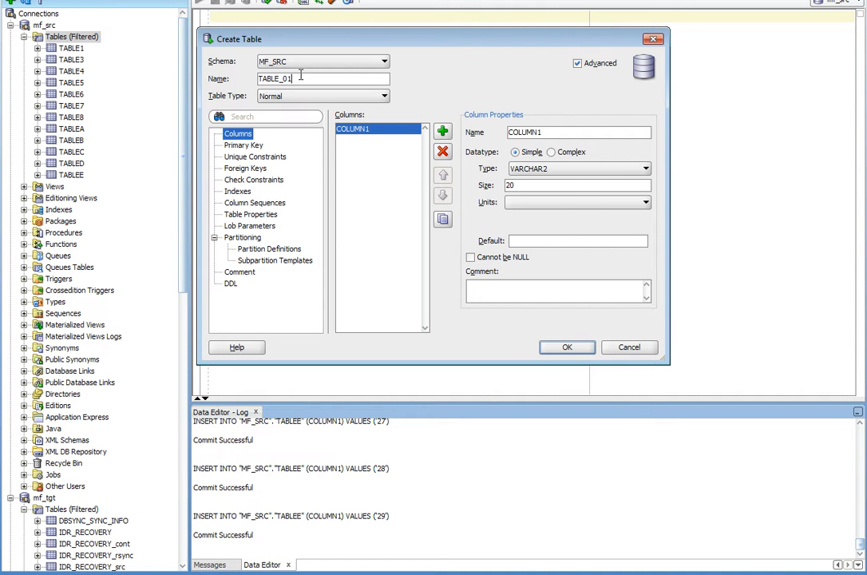
{"action": "mouse_move", "coordinate": [615, 171]}
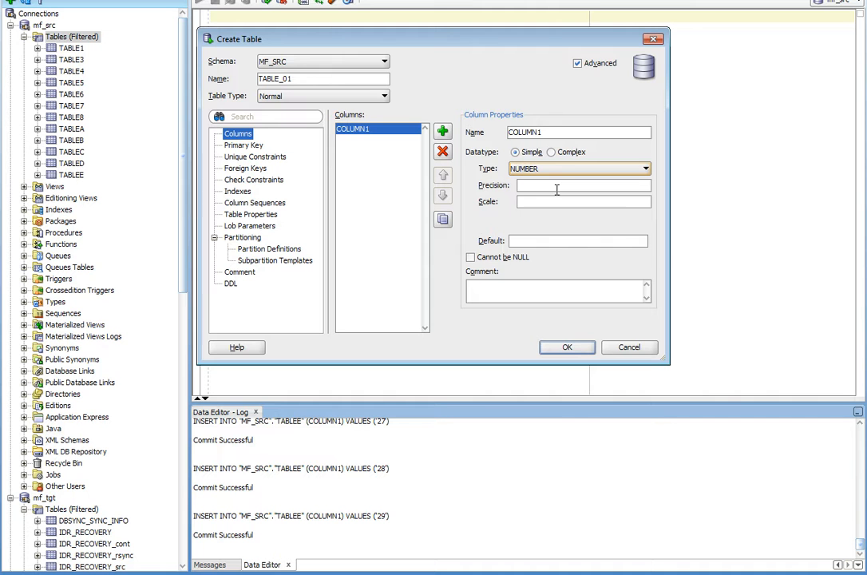
{"action": "left_click", "coordinate": [442, 131]}
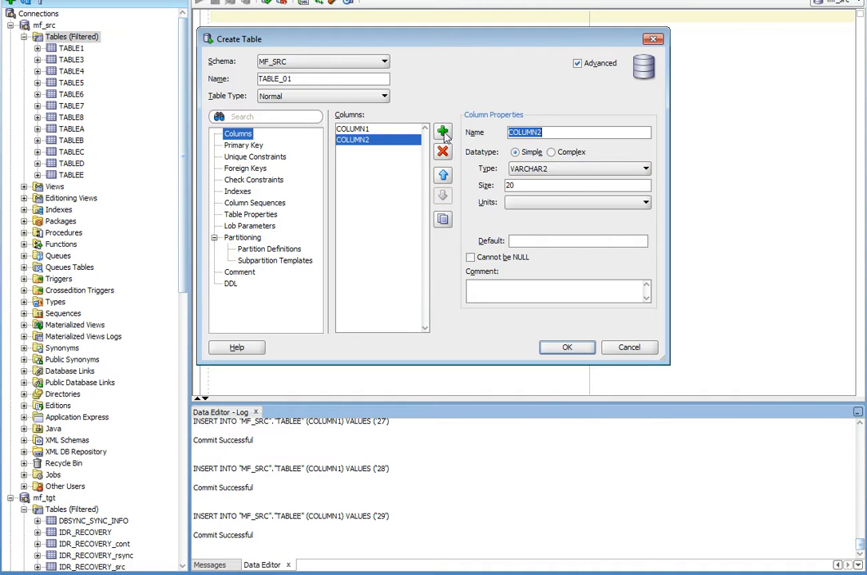
{"action": "mouse_move", "coordinate": [645, 178]}
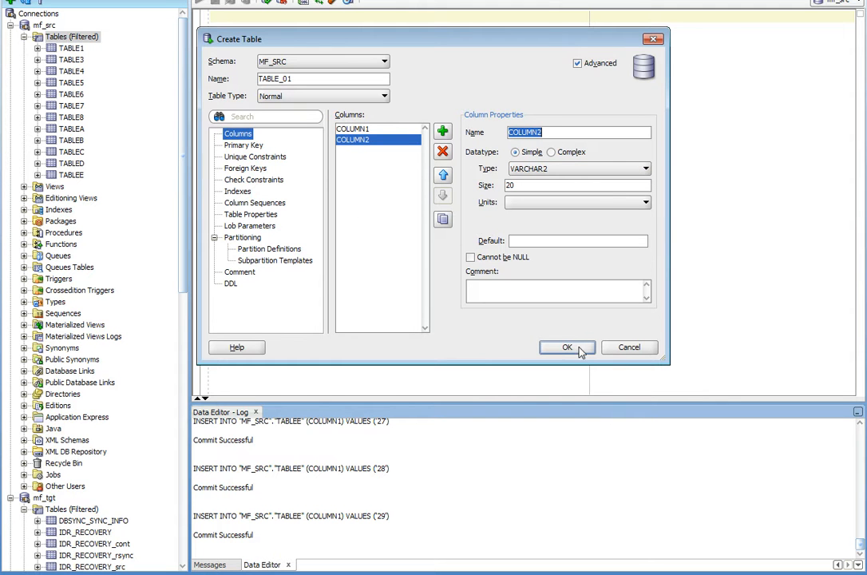
{"action": "left_click", "coordinate": [567, 347]}
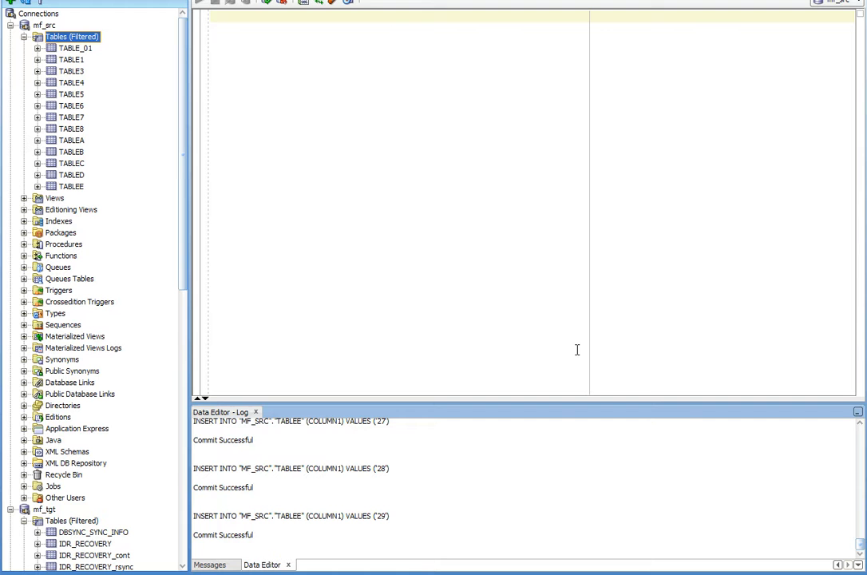
{"action": "mouse_move", "coordinate": [70, 125]}
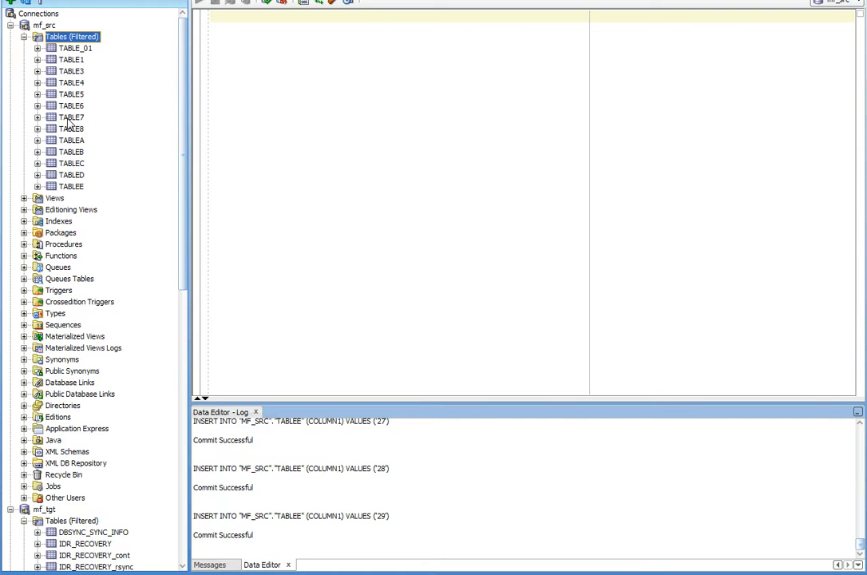
{"action": "mouse_move", "coordinate": [80, 51]}
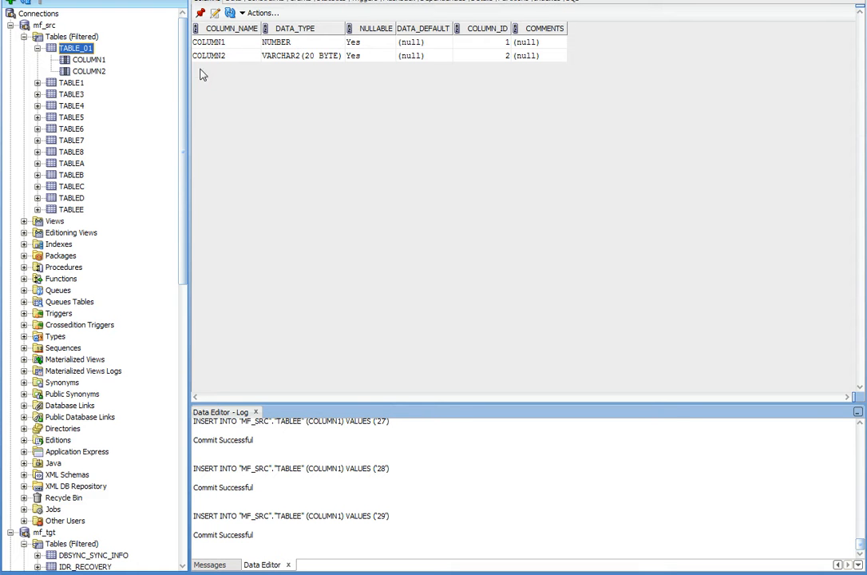
{"action": "mouse_move", "coordinate": [482, 131]}
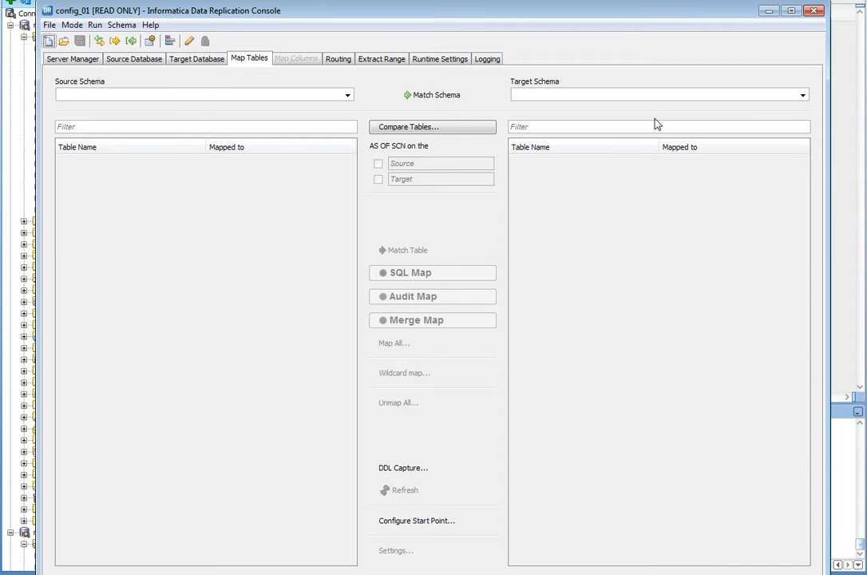
{"action": "mouse_move", "coordinate": [115, 55]}
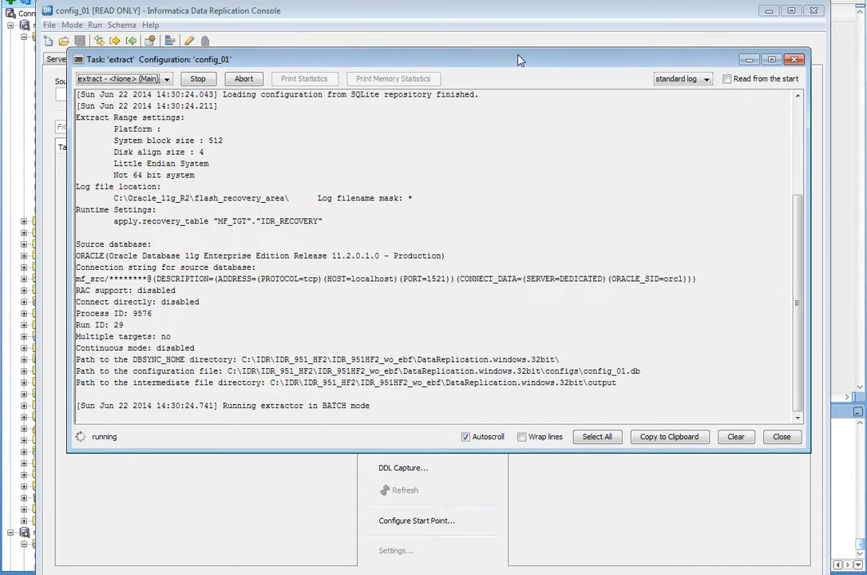
{"action": "mouse_move", "coordinate": [220, 233]}
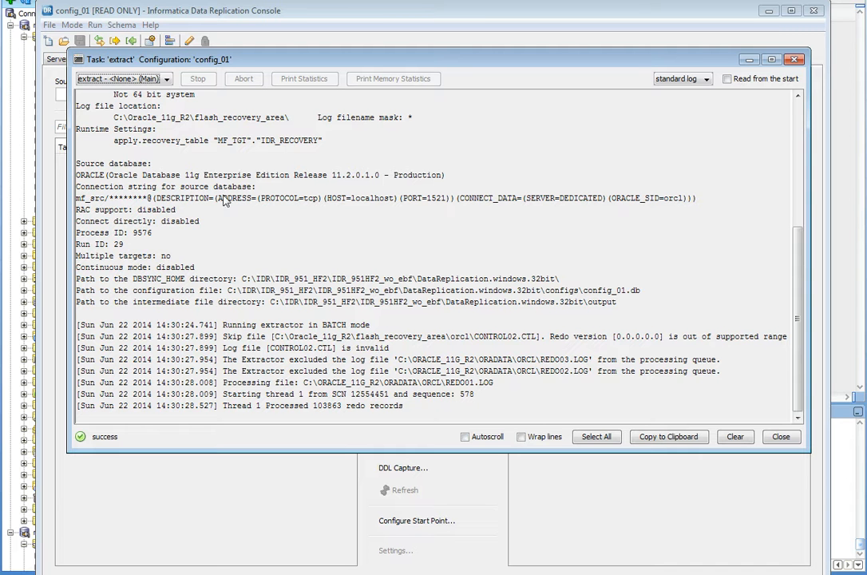
{"action": "mouse_move", "coordinate": [761, 275]}
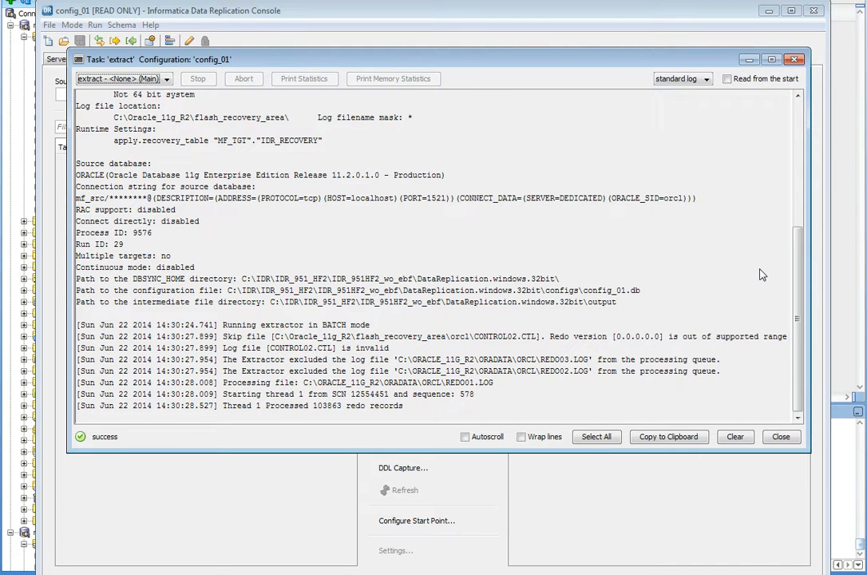
- Close the successful extract task log for config_01
{"action": "left_click", "coordinate": [779, 438]}
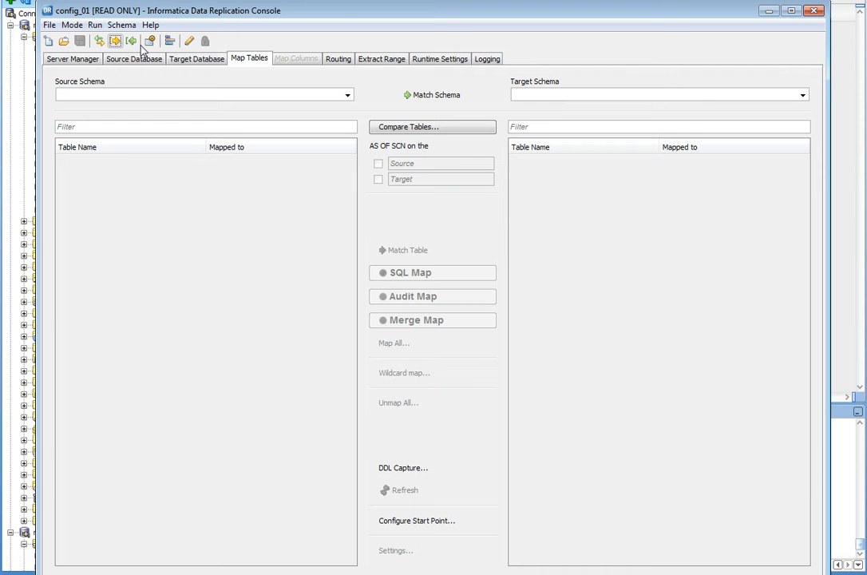
- Run the apply task, highlight 'Applied 1 DDL changes' creating TABLE_01, and close the log
{"action": "left_click", "coordinate": [131, 40]}
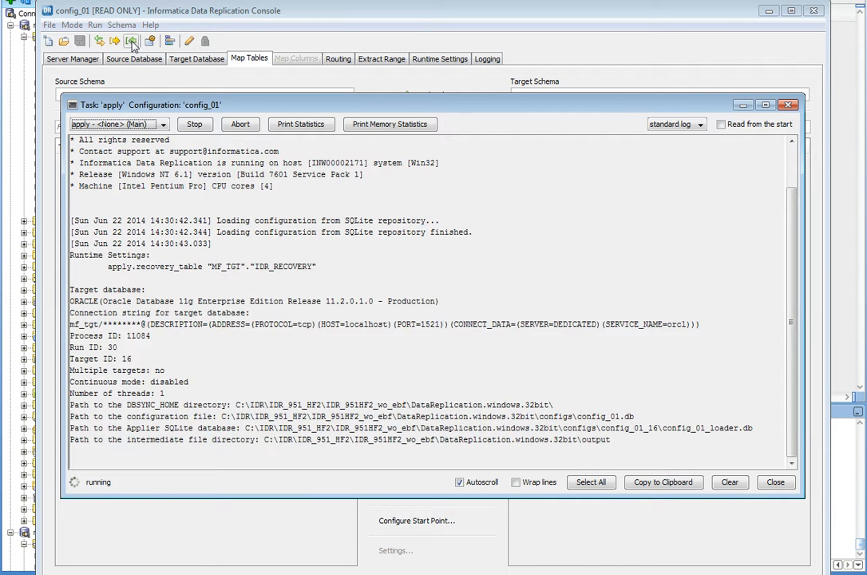
{"action": "mouse_move", "coordinate": [402, 320]}
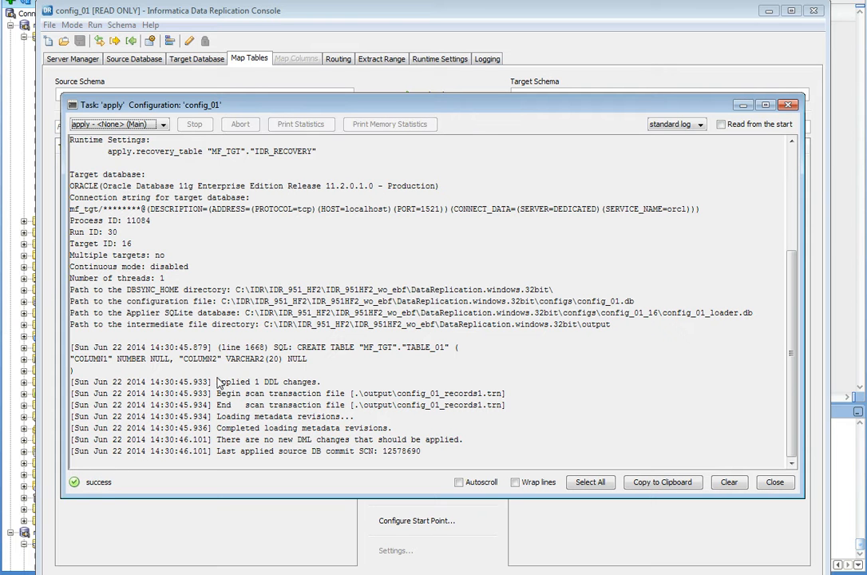
{"action": "double_click", "coordinate": [227, 381]}
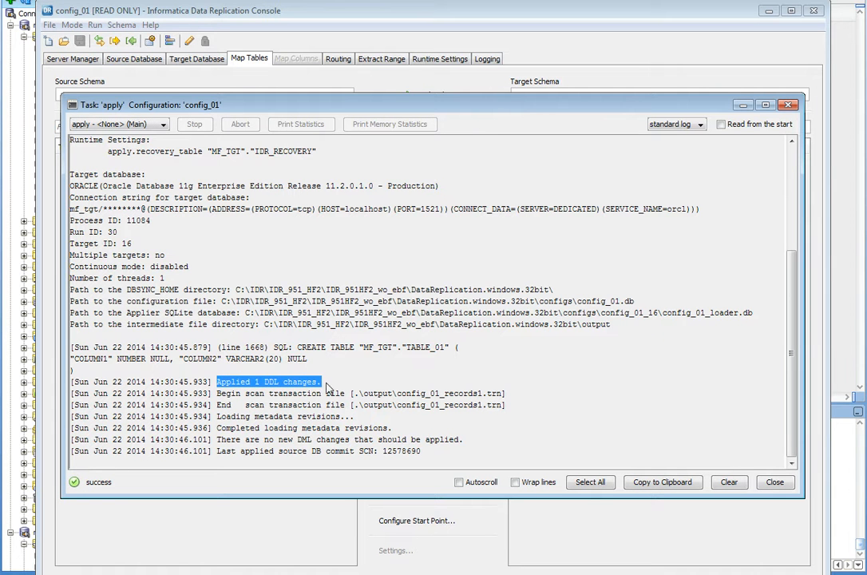
{"action": "left_click", "coordinate": [772, 482]}
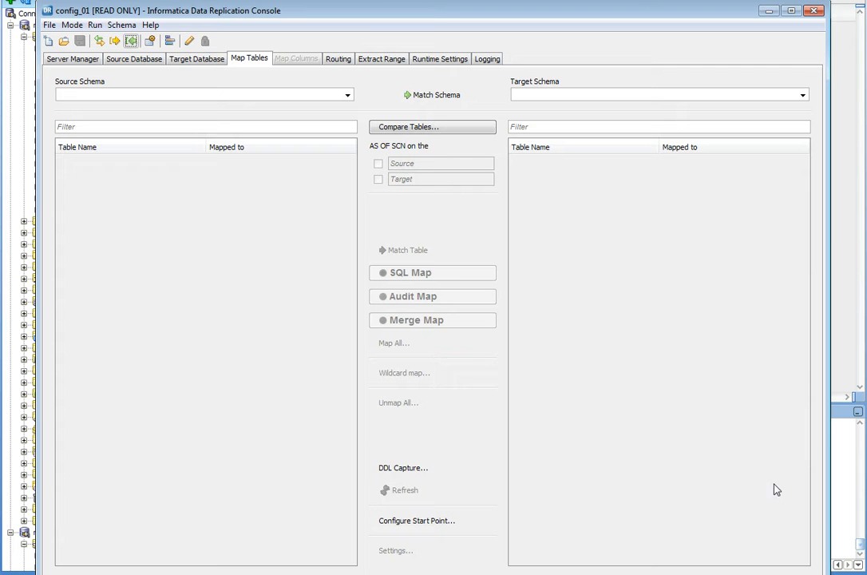
{"action": "mouse_move", "coordinate": [190, 42]}
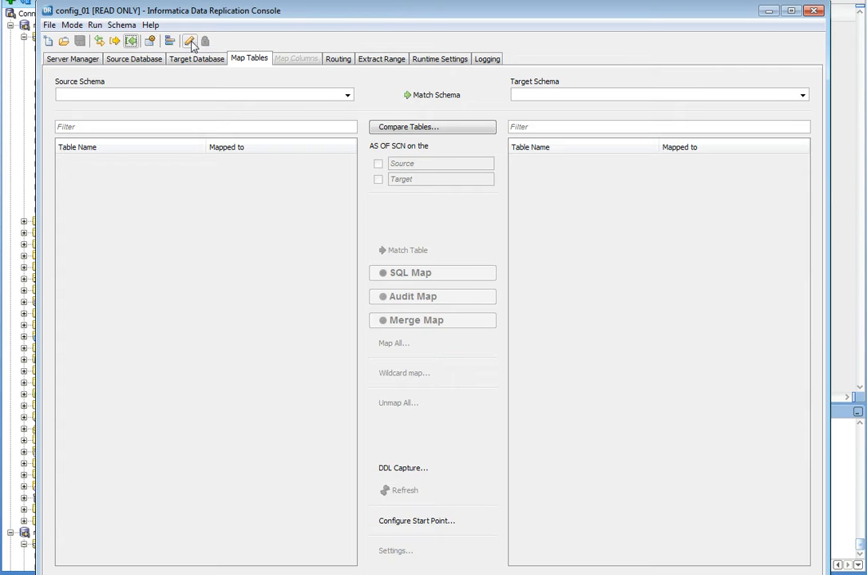
- Edit config_01 and update it to the latest revision showing TABLE_01 mapped to MF_TGT.TABLE_01
{"action": "left_click", "coordinate": [190, 42]}
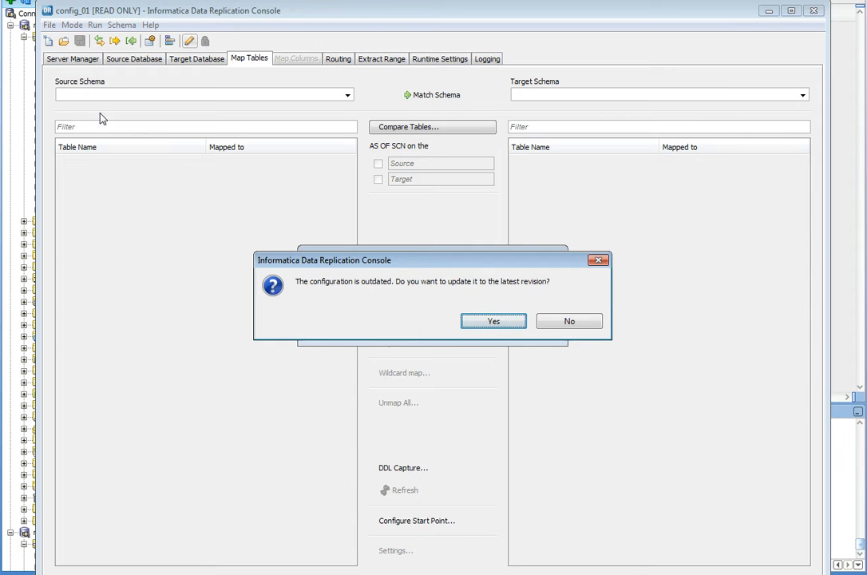
{"action": "mouse_move", "coordinate": [319, 287]}
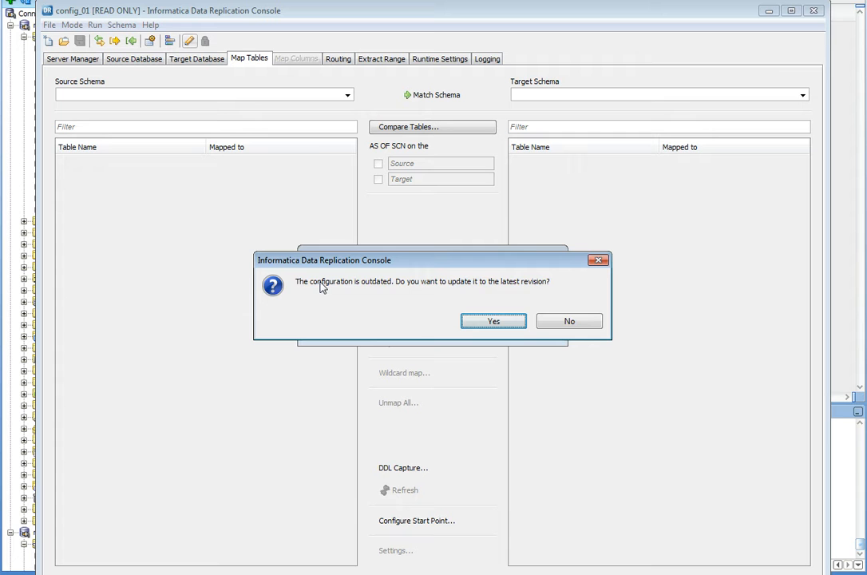
{"action": "mouse_move", "coordinate": [399, 299]}
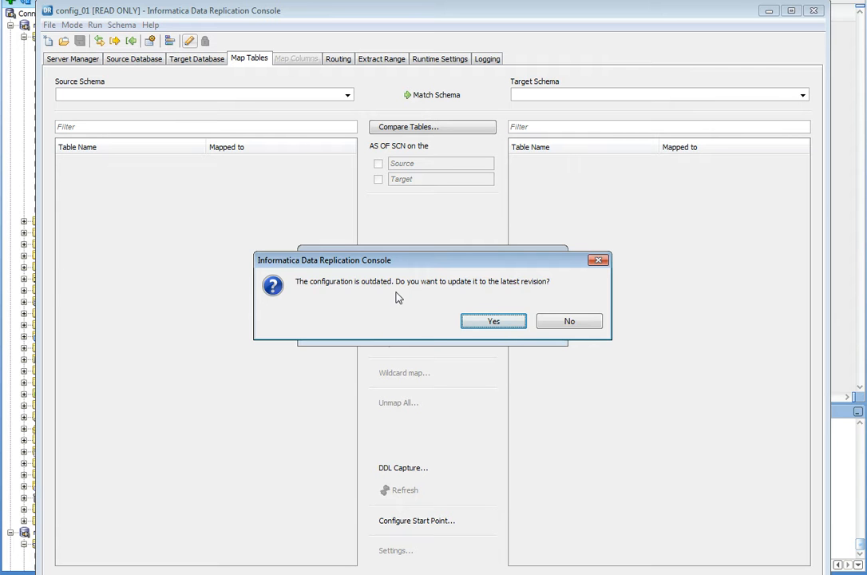
{"action": "left_click", "coordinate": [491, 319]}
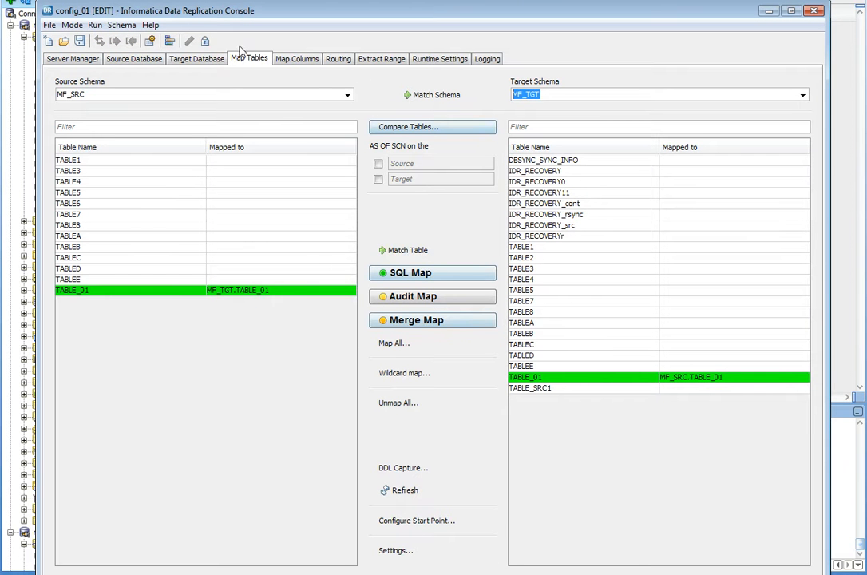
{"action": "mouse_move", "coordinate": [201, 237]}
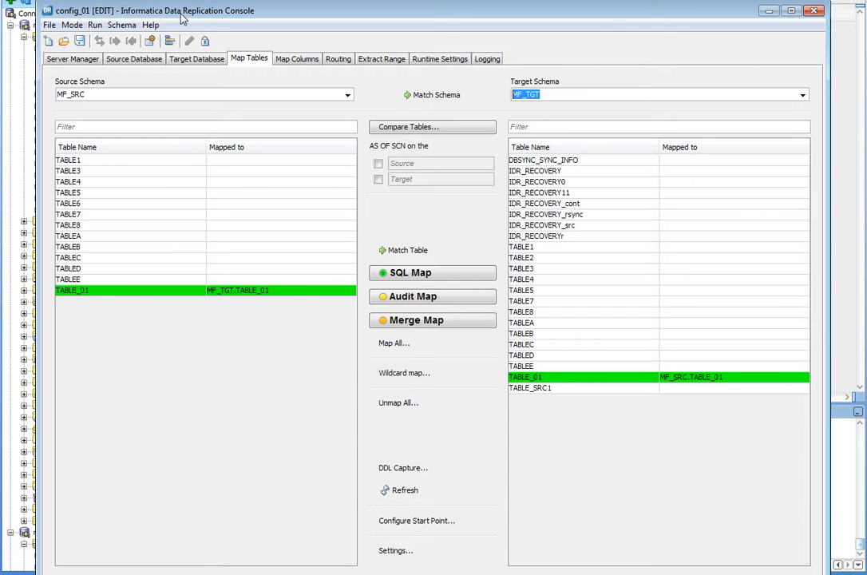
{"action": "mouse_move", "coordinate": [445, 86]}
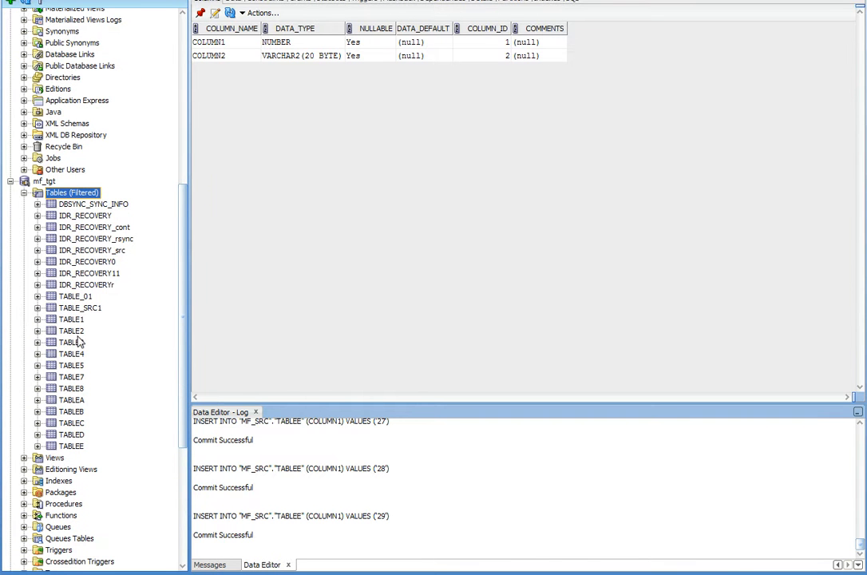
- Expand TABLE_01 under mf_tgt and view its COLUMN1 and COLUMN2 columns
{"action": "left_click", "coordinate": [38, 295]}
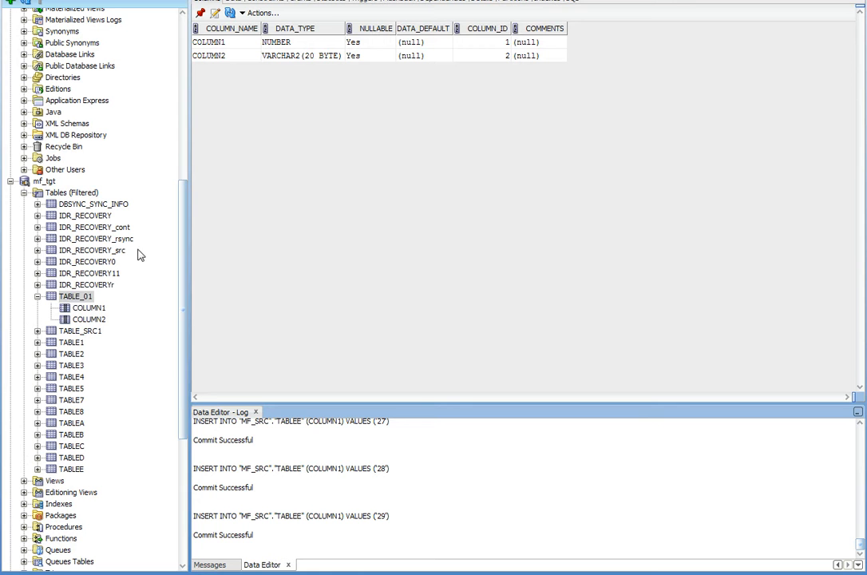
{"action": "left_click", "coordinate": [77, 295]}
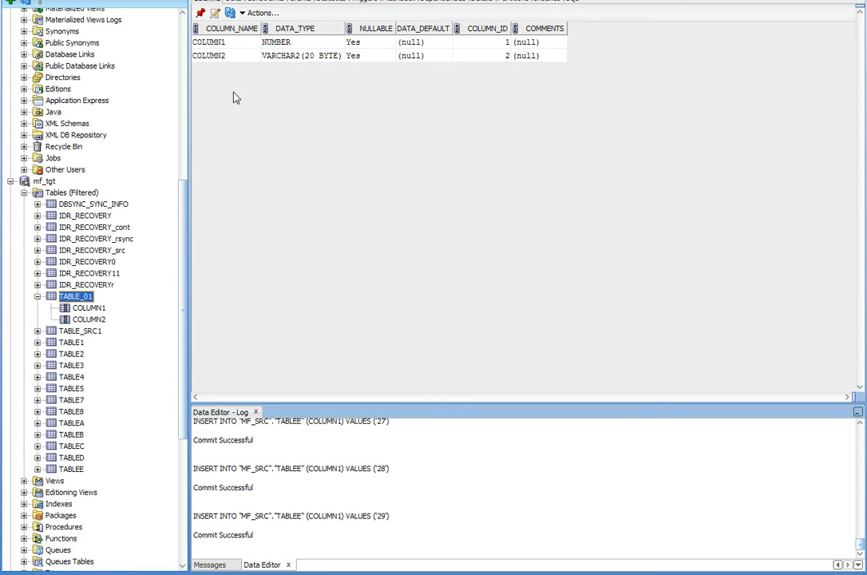
{"action": "mouse_move", "coordinate": [301, 51]}
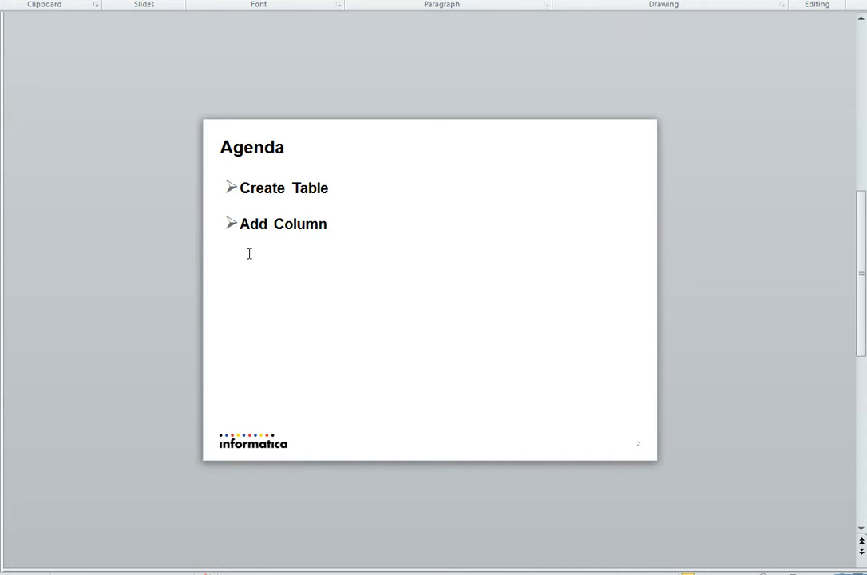
{"action": "mouse_move", "coordinate": [540, 485]}
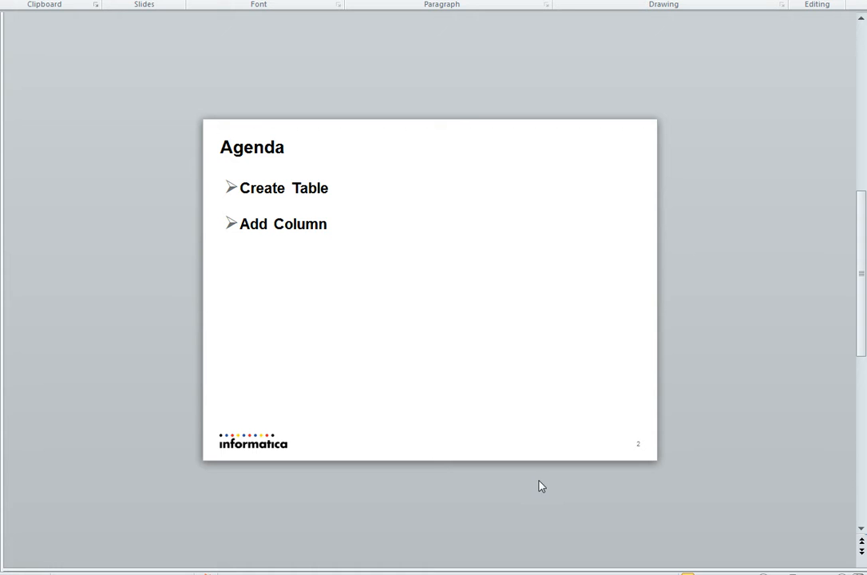
{"action": "mouse_move", "coordinate": [689, 293]}
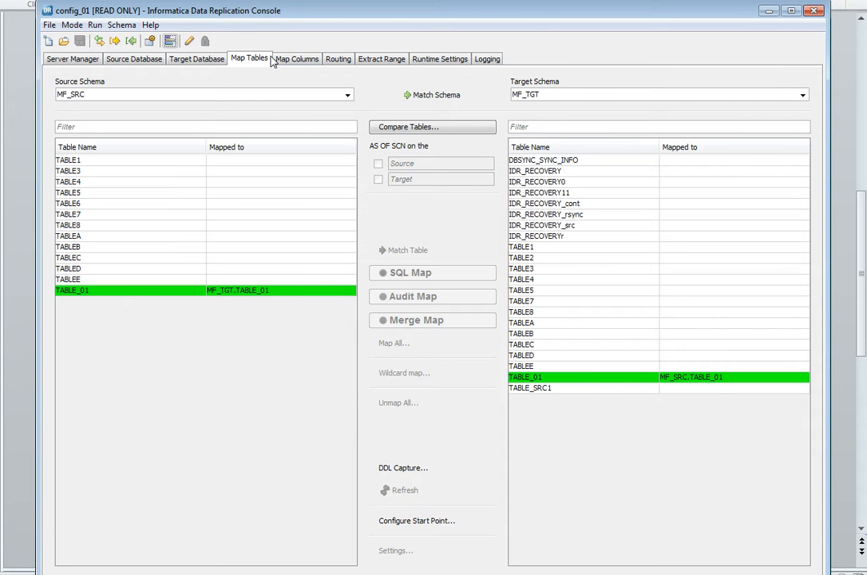
- View the MF_SRC.TABLE_01 to MF_TGT.TABLE_01 column mapping and confirm all DDL Capture boxes checked
{"action": "left_click", "coordinate": [297, 57]}
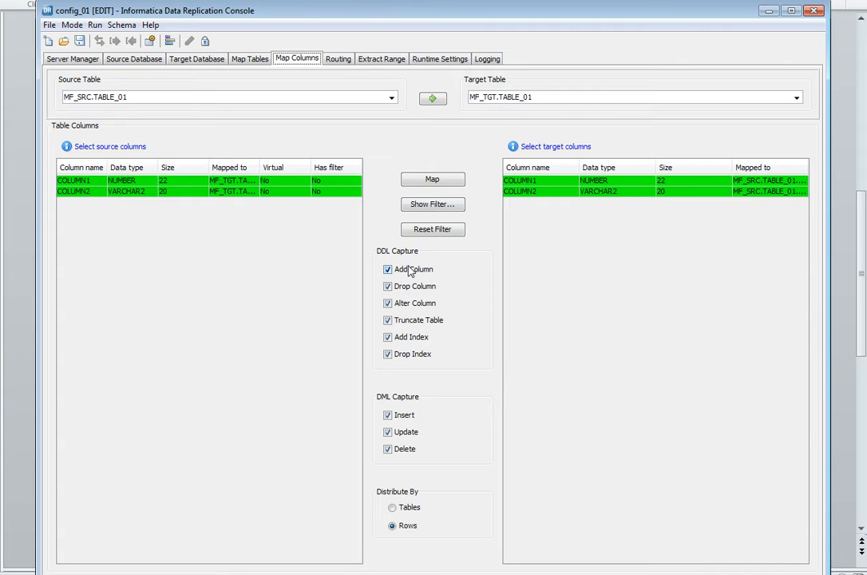
{"action": "mouse_move", "coordinate": [412, 327]}
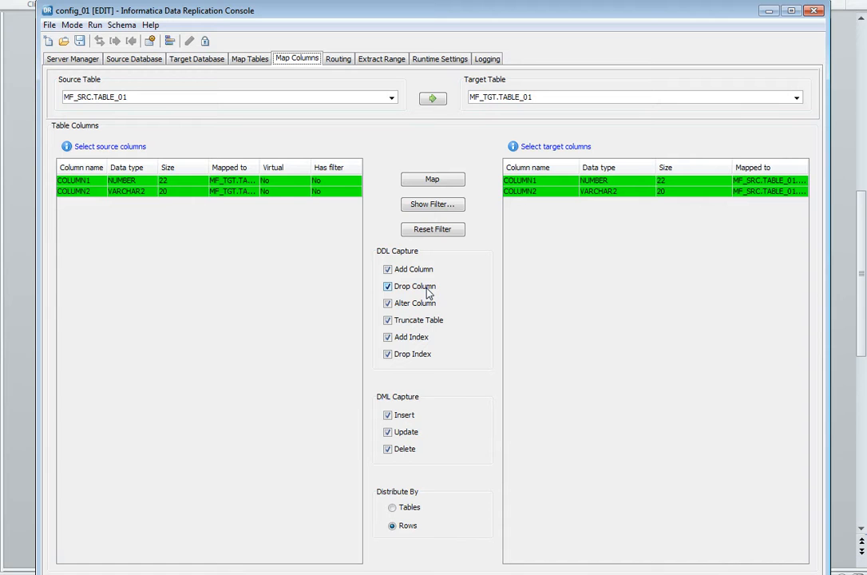
{"action": "left_click", "coordinate": [388, 268]}
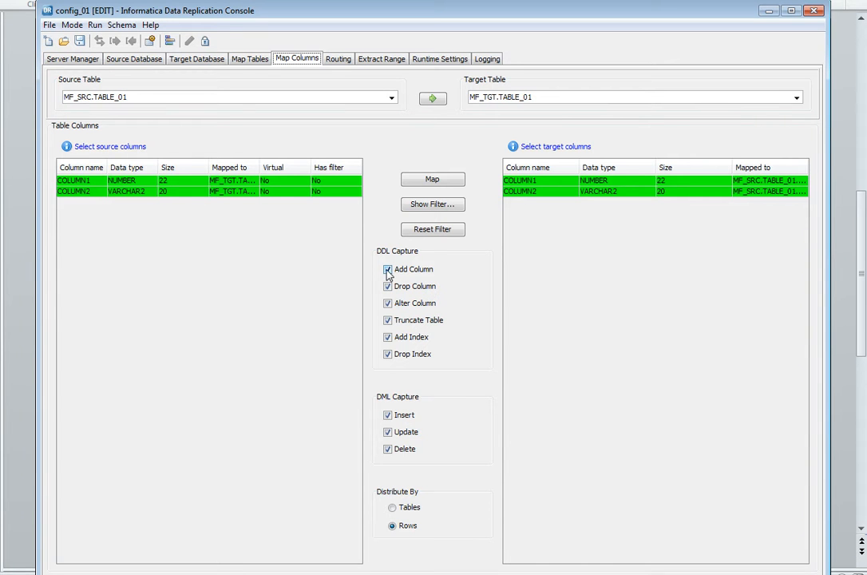
{"action": "left_click", "coordinate": [386, 268]}
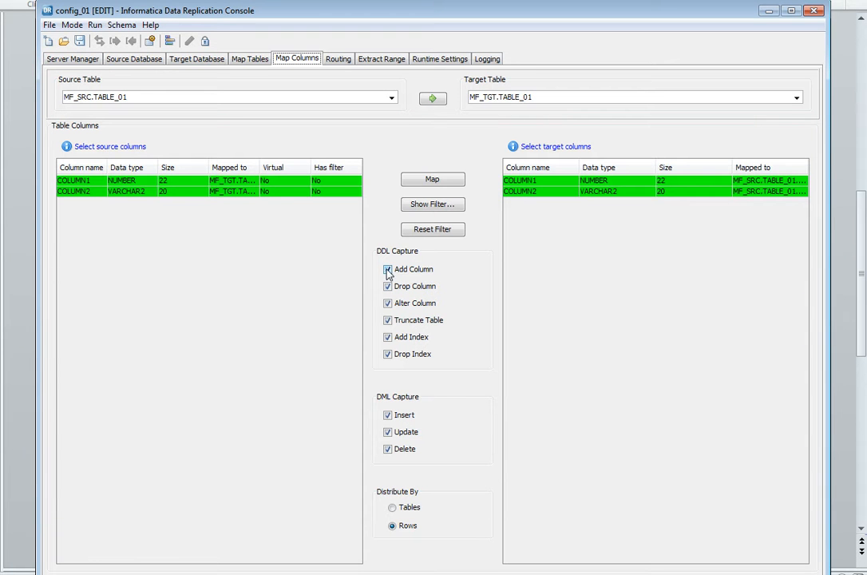
{"action": "left_click", "coordinate": [387, 268]}
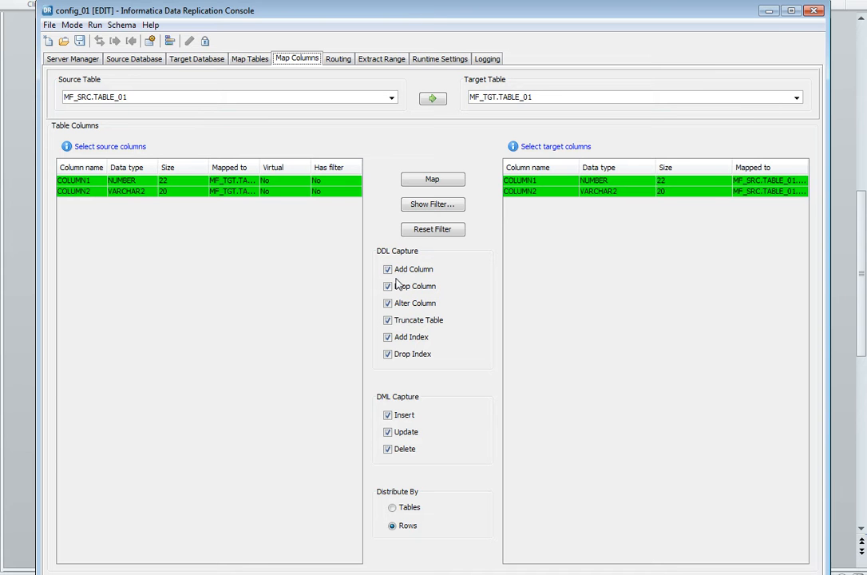
{"action": "left_click", "coordinate": [80, 42]}
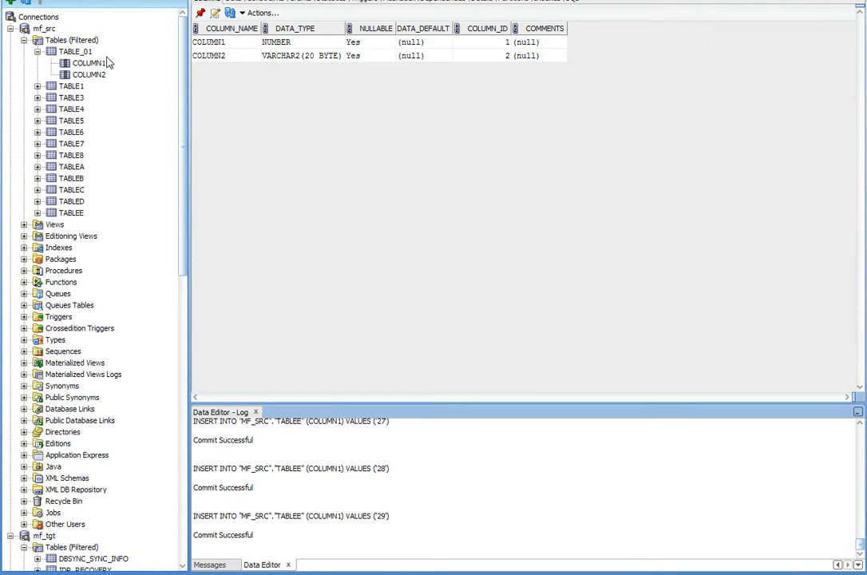
- Add a numeric column3 to source TABLE_01 via Column > Add and confirm it
{"action": "right_click", "coordinate": [74, 51]}
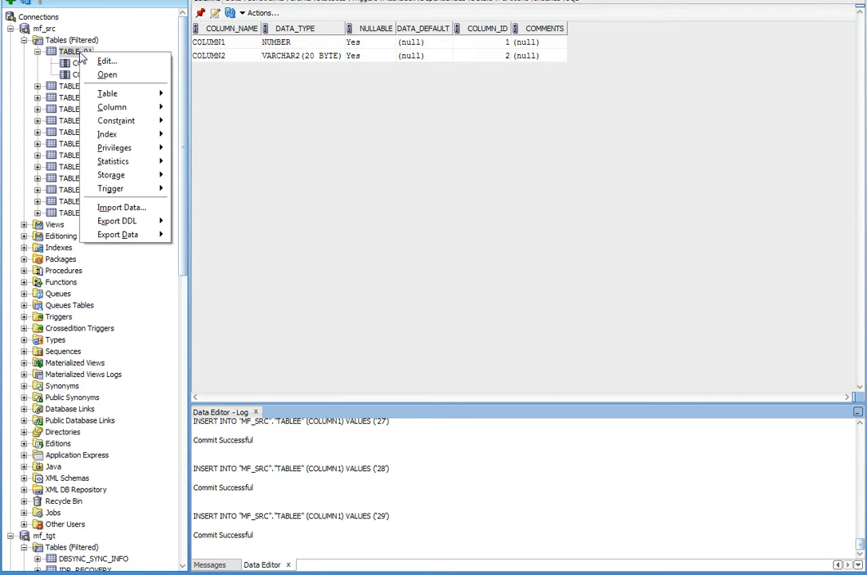
{"action": "mouse_move", "coordinate": [111, 107]}
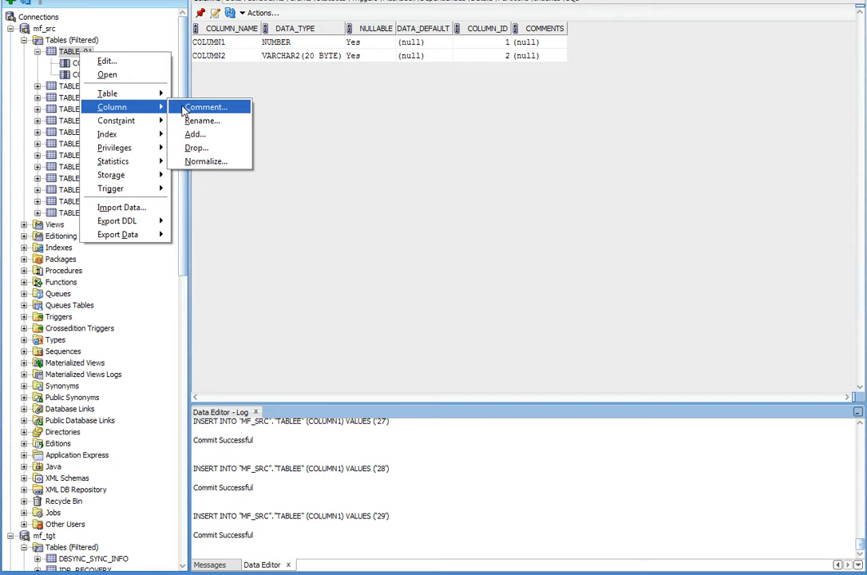
{"action": "left_click", "coordinate": [195, 134]}
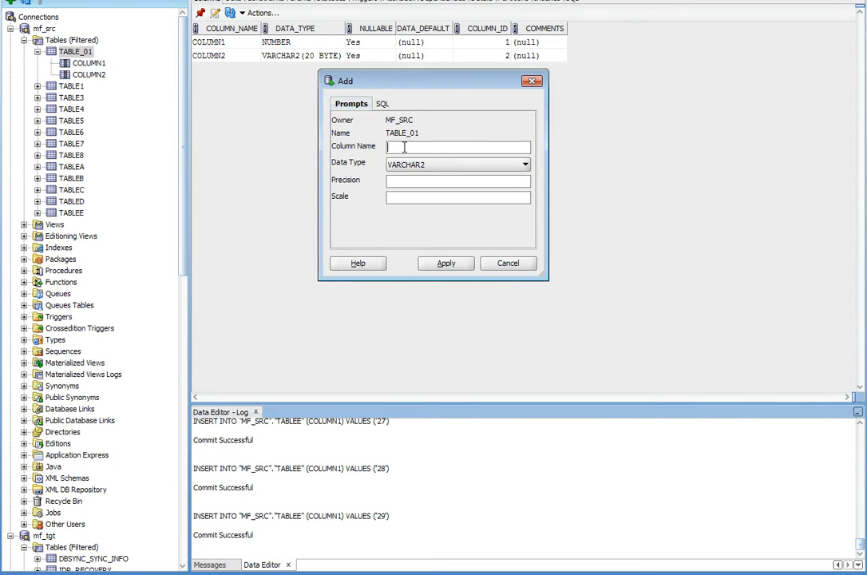
{"action": "type", "text": "coulm"}
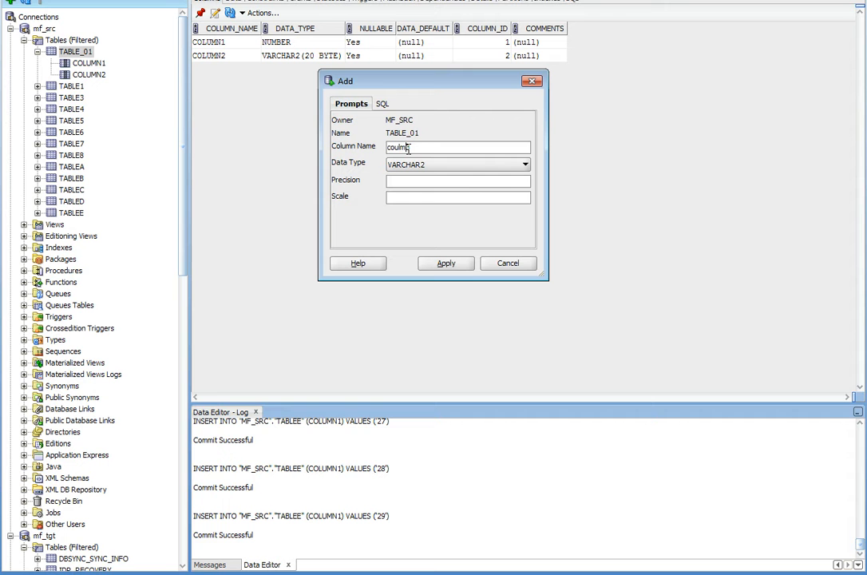
{"action": "type", "text": "3"}
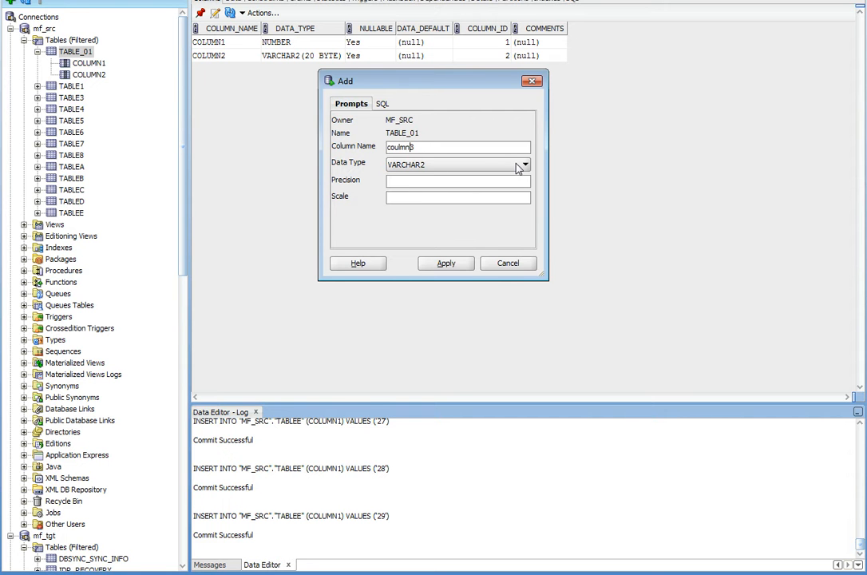
{"action": "left_click", "coordinate": [524, 165]}
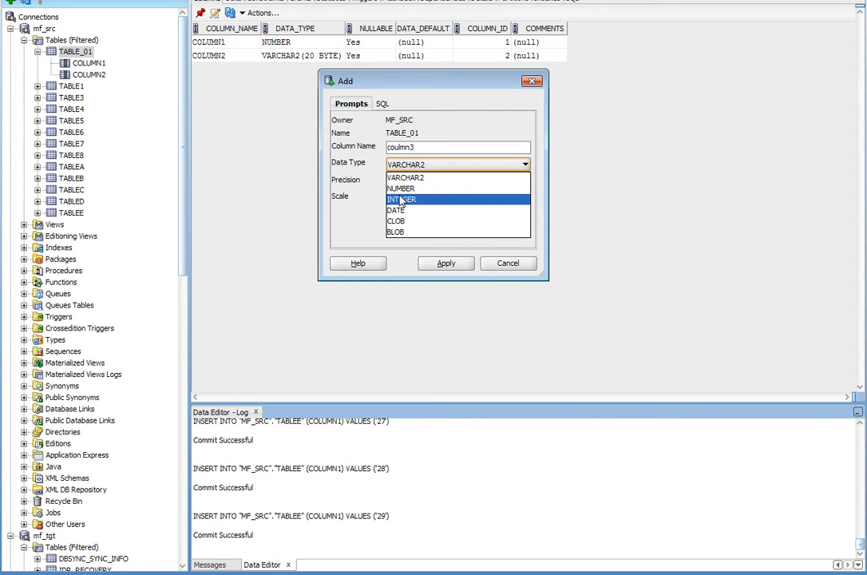
{"action": "left_click", "coordinate": [446, 262]}
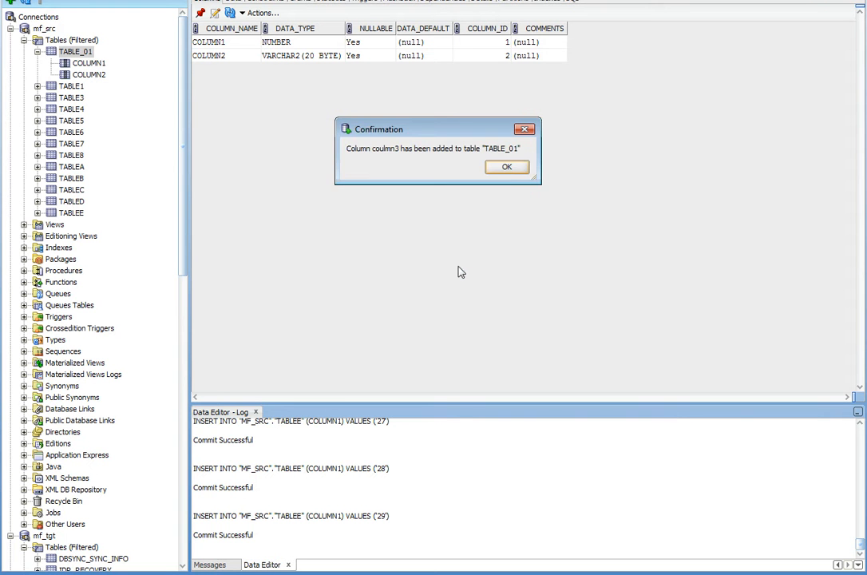
{"action": "left_click", "coordinate": [508, 168]}
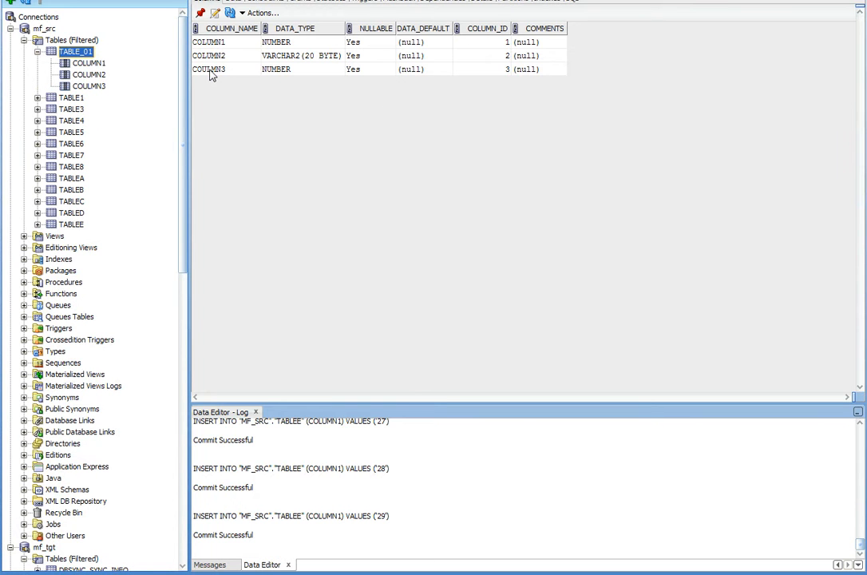
{"action": "mouse_move", "coordinate": [672, 306]}
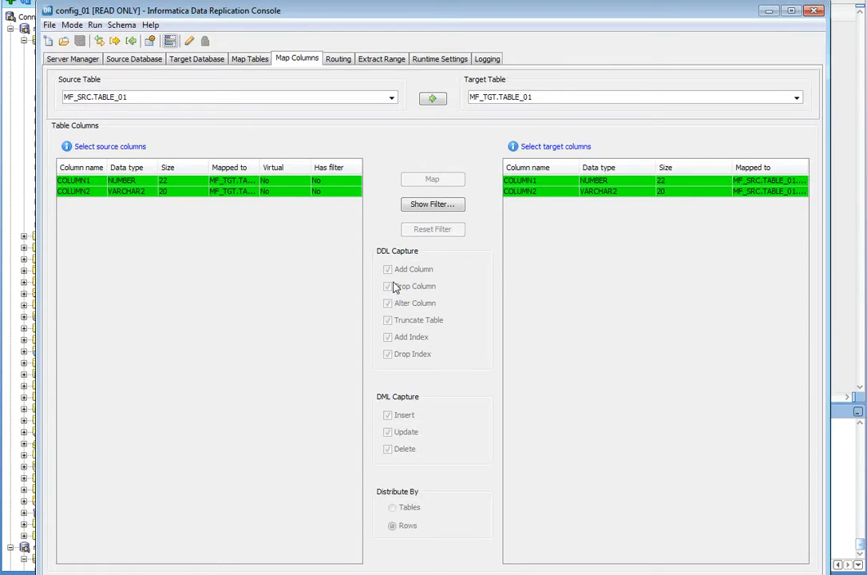
{"action": "mouse_move", "coordinate": [421, 275]}
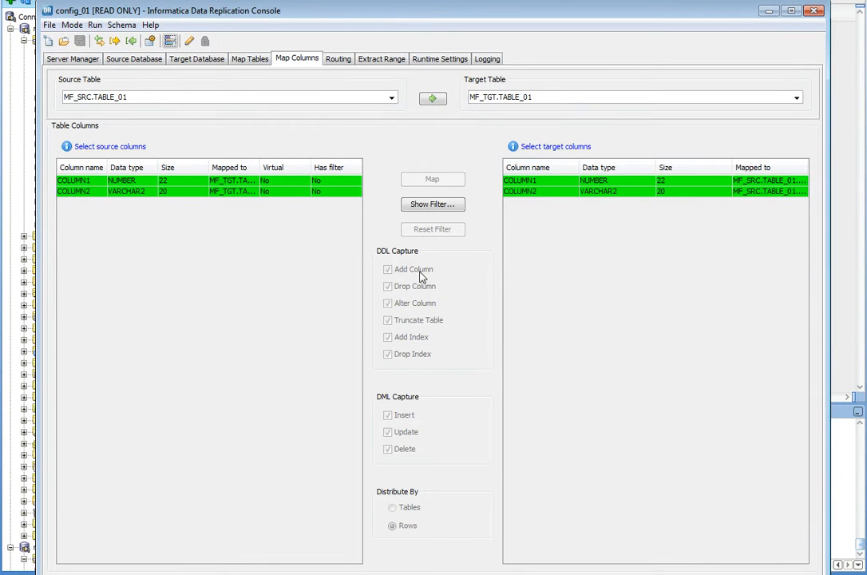
{"action": "mouse_move", "coordinate": [503, 140]}
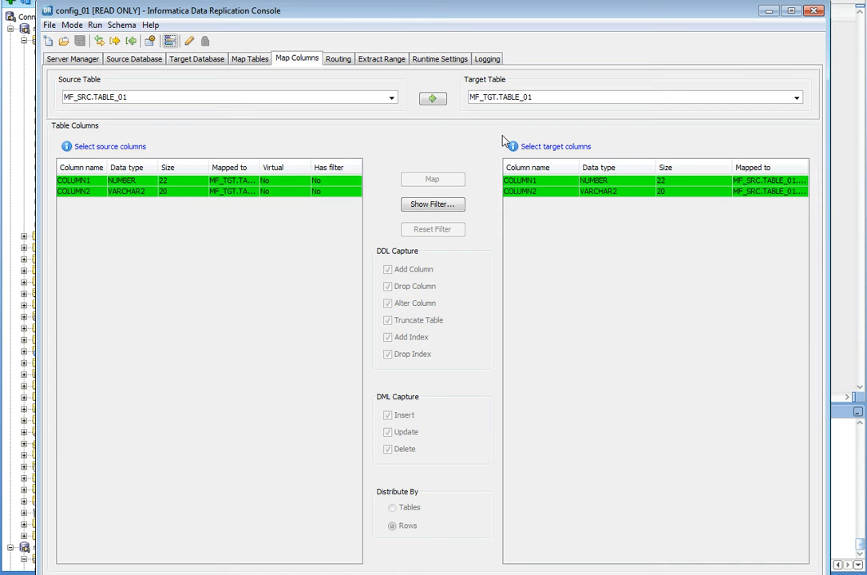
- Run the extract task for config_01 to success and close its log
{"action": "left_click", "coordinate": [115, 41]}
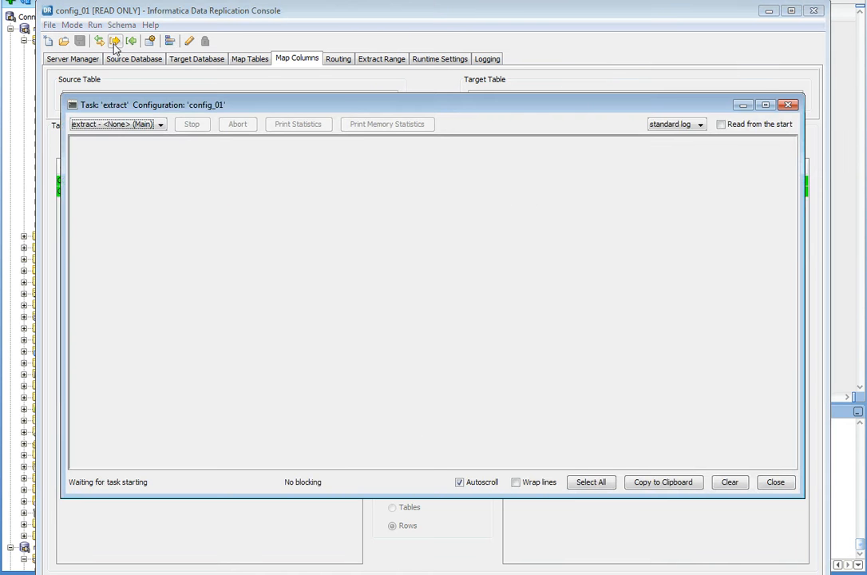
{"action": "left_click", "coordinate": [114, 41]}
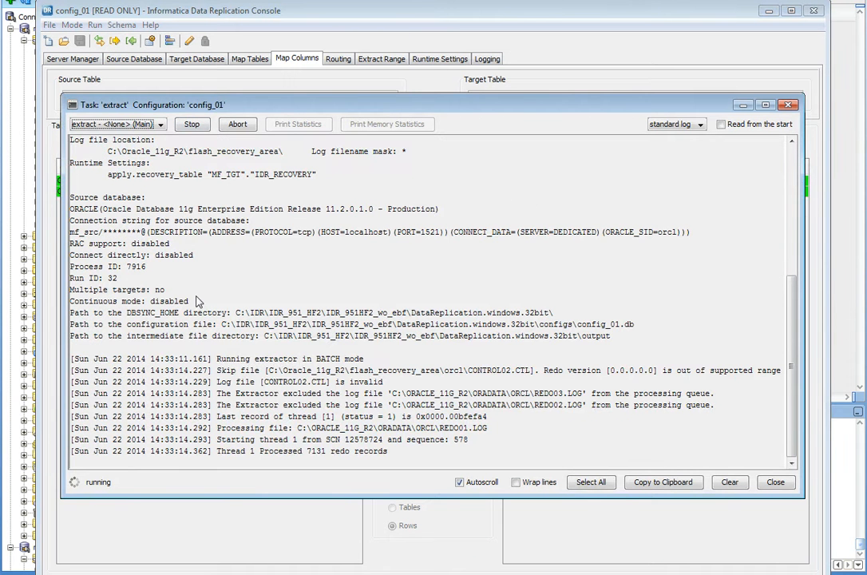
{"action": "mouse_move", "coordinate": [87, 488]}
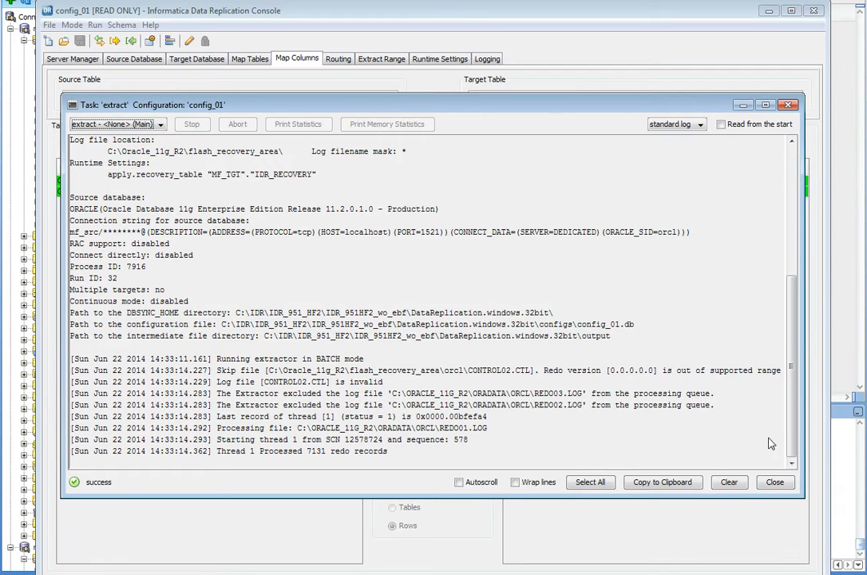
{"action": "left_click", "coordinate": [773, 482]}
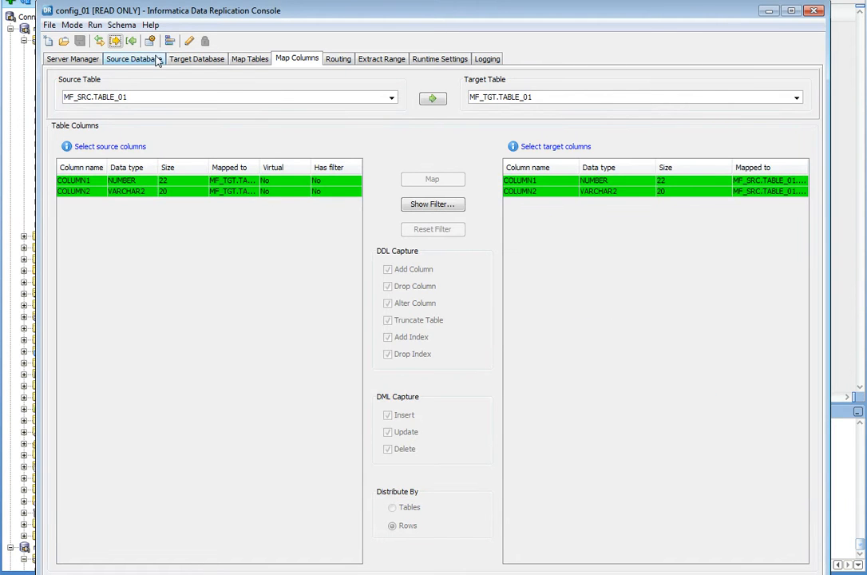
- Run the apply task, highlight the ALTER TABLE ADD COLUMN3 log lines, then return config_01 to edit mode
{"action": "left_click", "coordinate": [130, 41]}
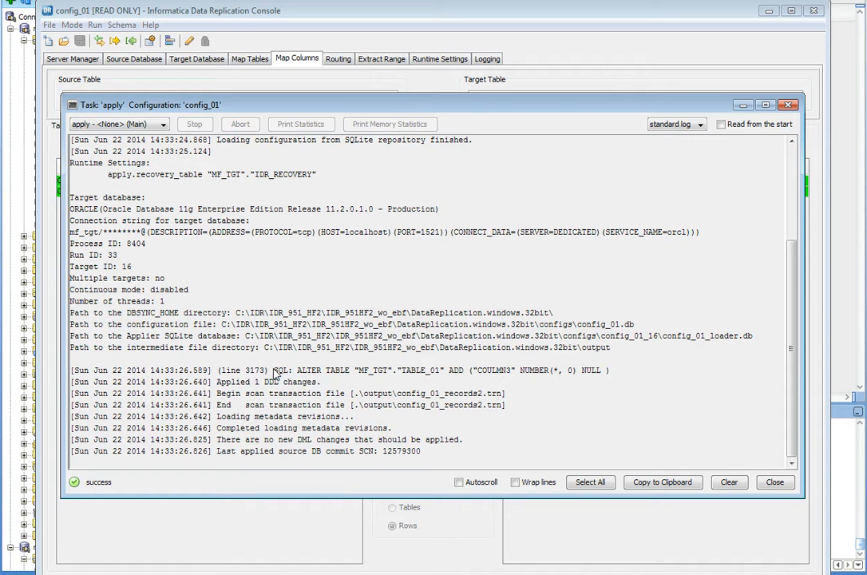
{"action": "left_click_drag", "start_coordinate": [273, 370], "coordinate": [462, 371]}
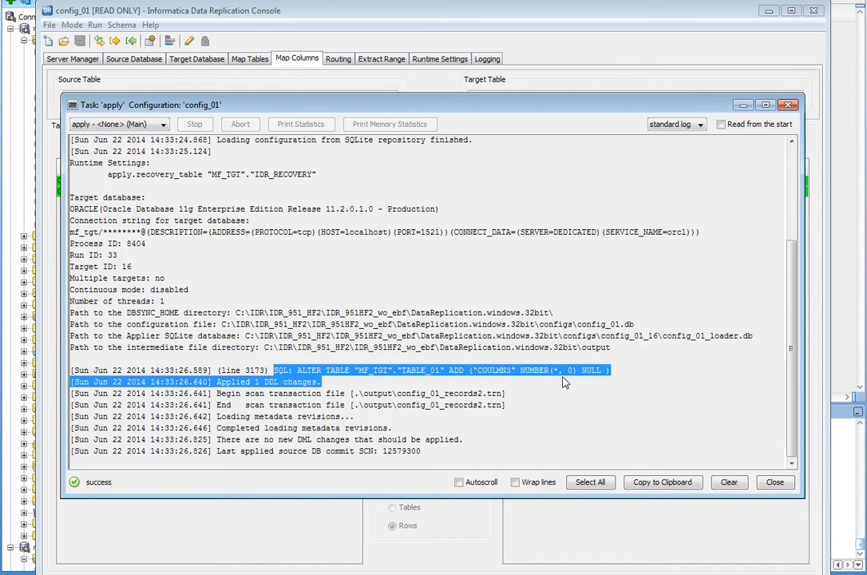
{"action": "mouse_move", "coordinate": [693, 354]}
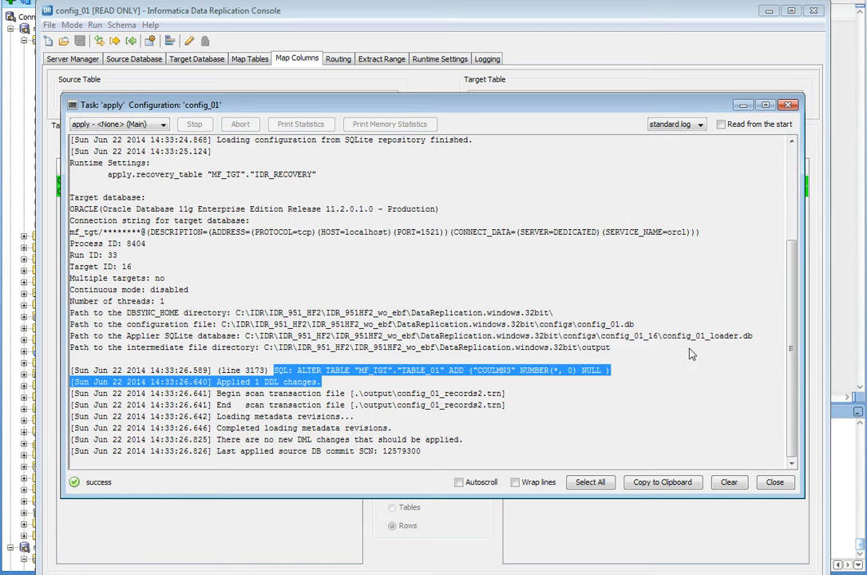
{"action": "left_click", "coordinate": [772, 482]}
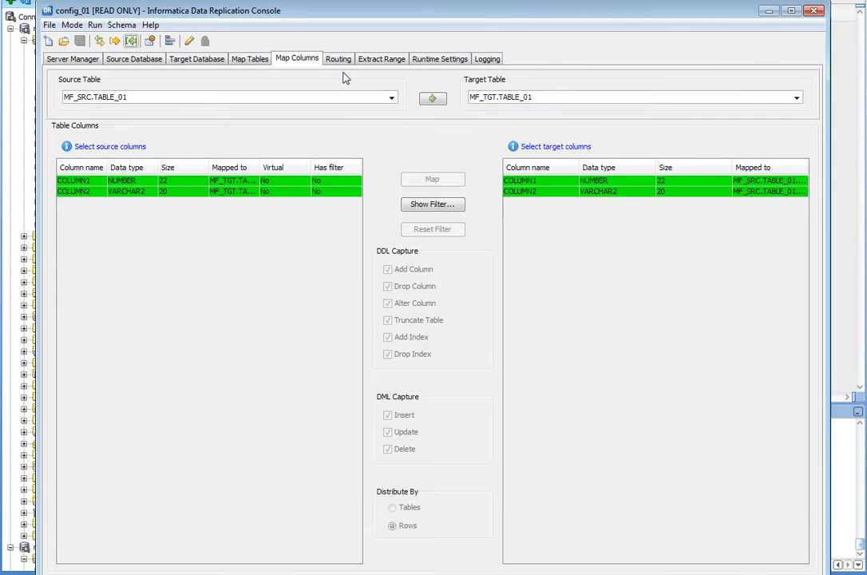
{"action": "mouse_move", "coordinate": [188, 42]}
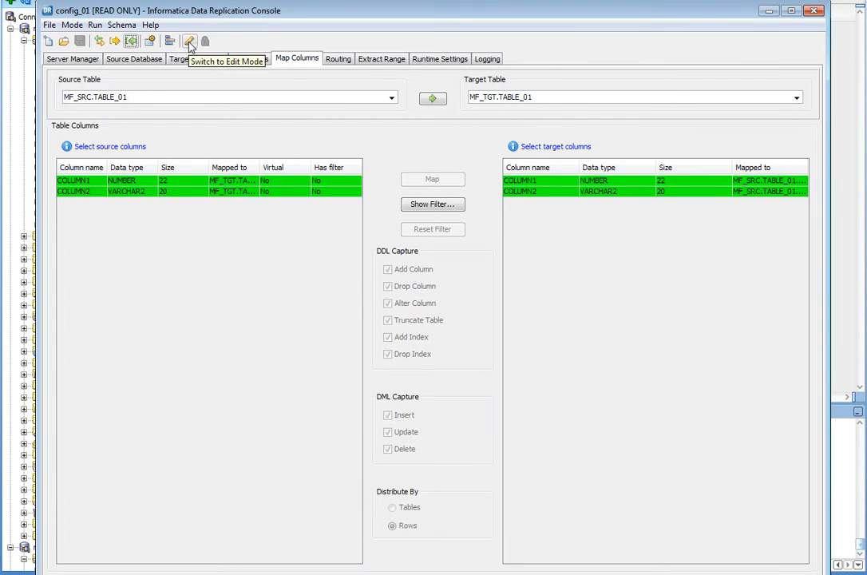
{"action": "left_click", "coordinate": [188, 41]}
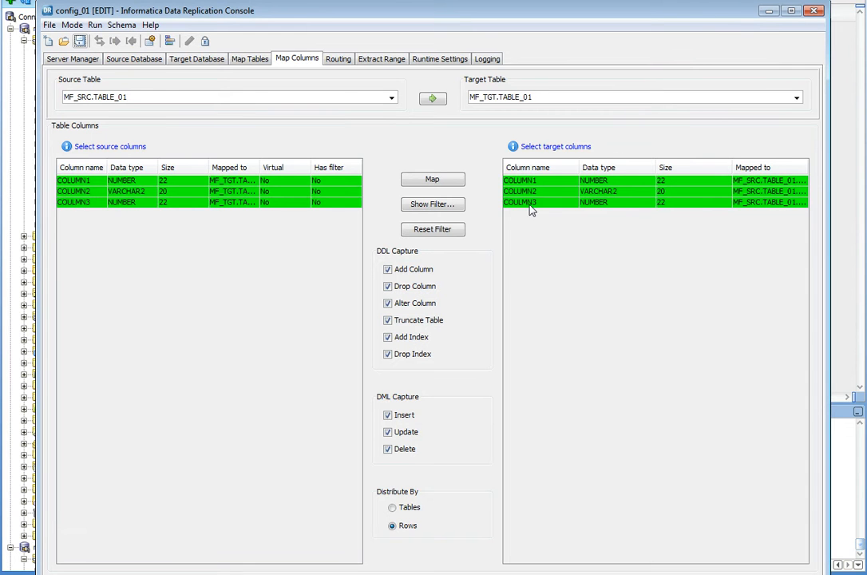
{"action": "mouse_move", "coordinate": [580, 212]}
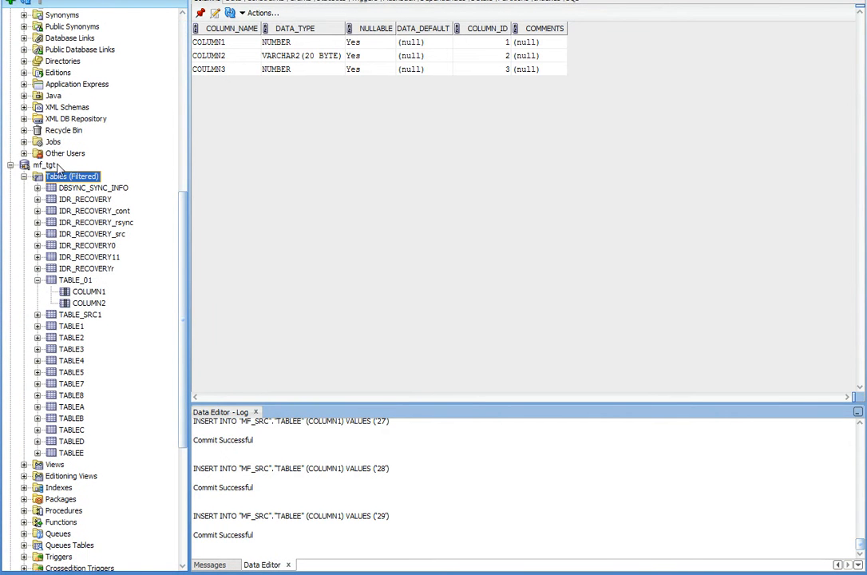
{"action": "mouse_move", "coordinate": [80, 285]}
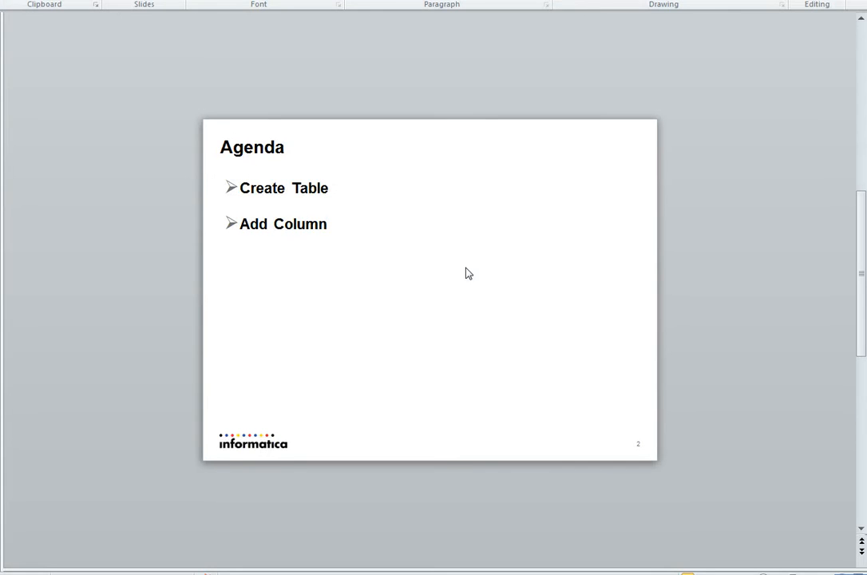
- Scroll from the Agenda slide down to the closing Feedback slide
{"action": "scroll", "scroll_direction": "down", "scroll_amount": 3}
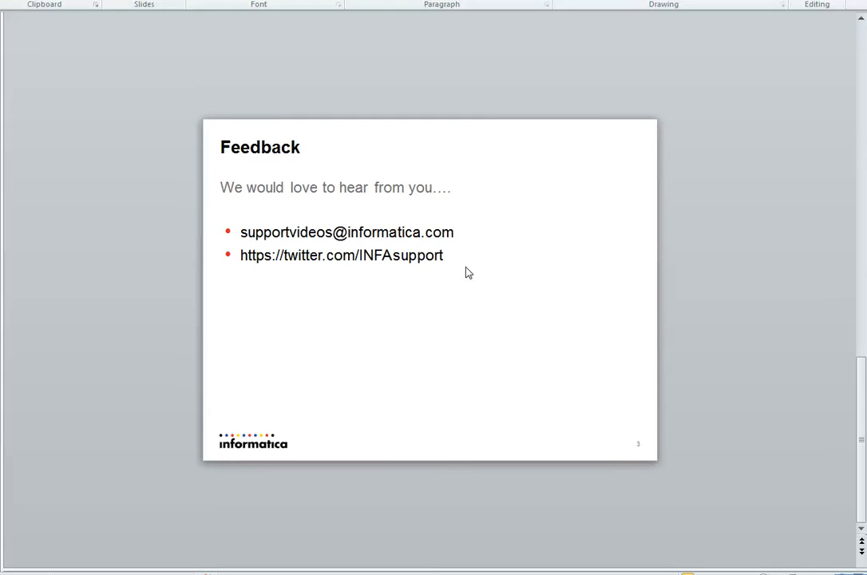
{"action": "mouse_move", "coordinate": [495, 275]}
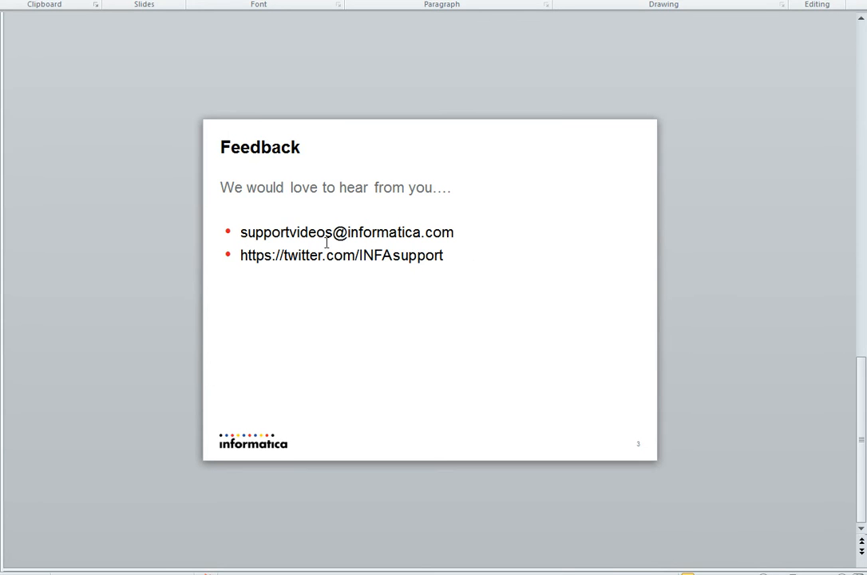
{"action": "mouse_move", "coordinate": [335, 240]}
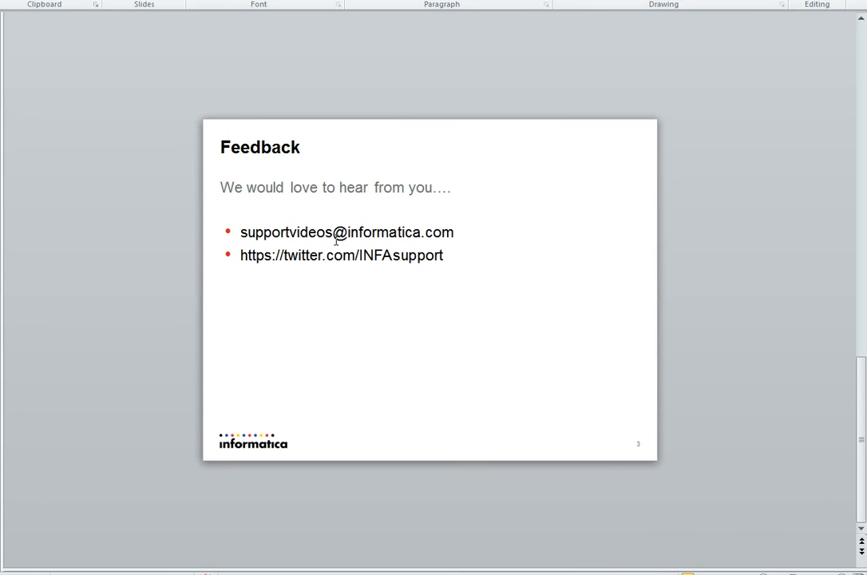
{"action": "mouse_move", "coordinate": [358, 271]}
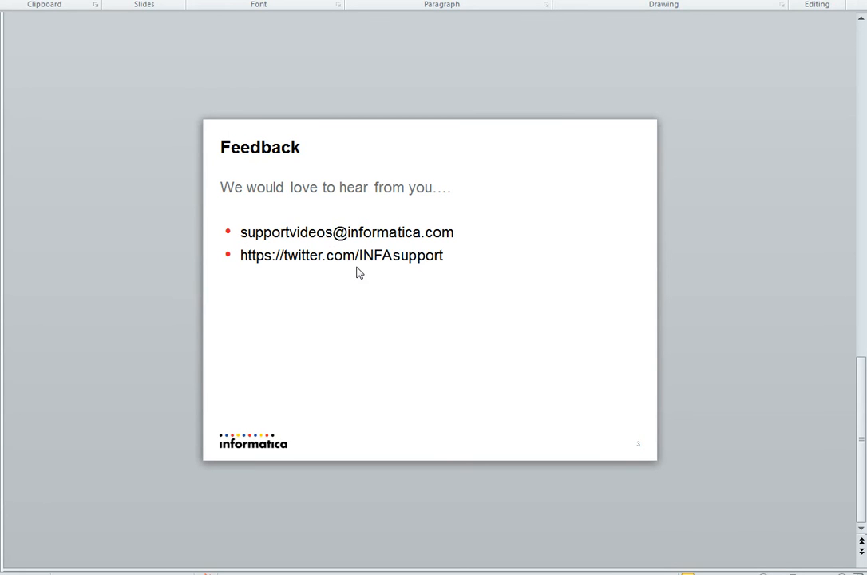